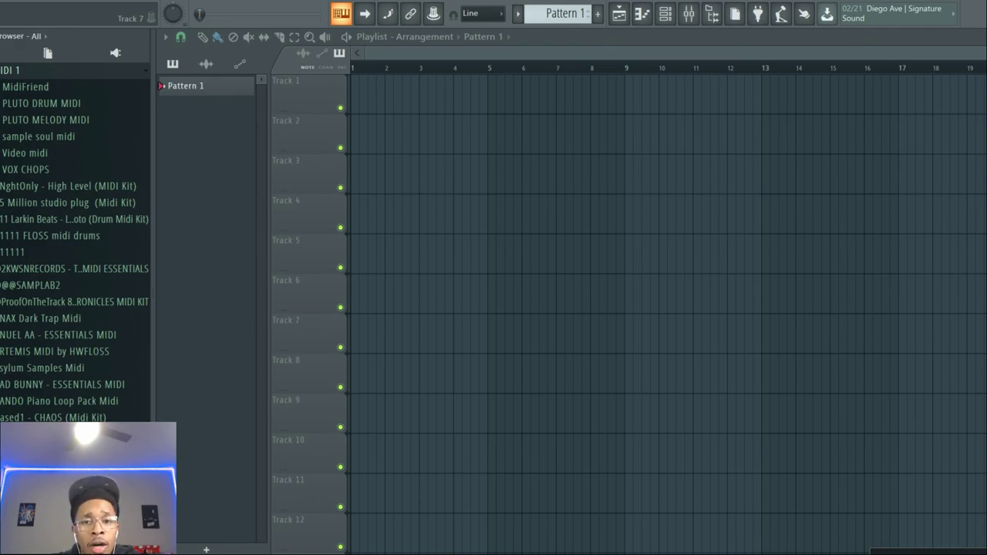
# Step: Open the EZkeys instrument from the channel rack, answering the restretch prompt
pyautogui.click(665, 14)
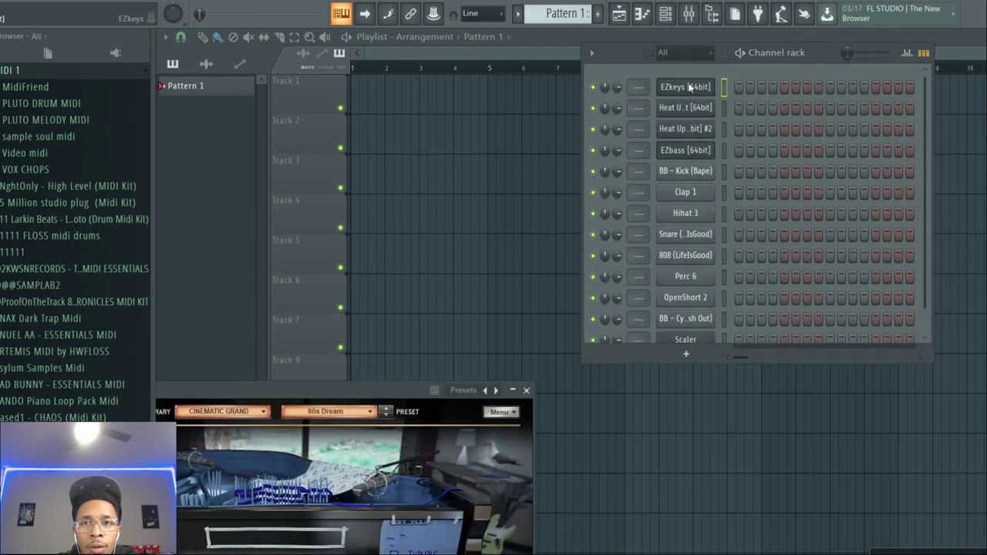
pyautogui.click(685, 86)
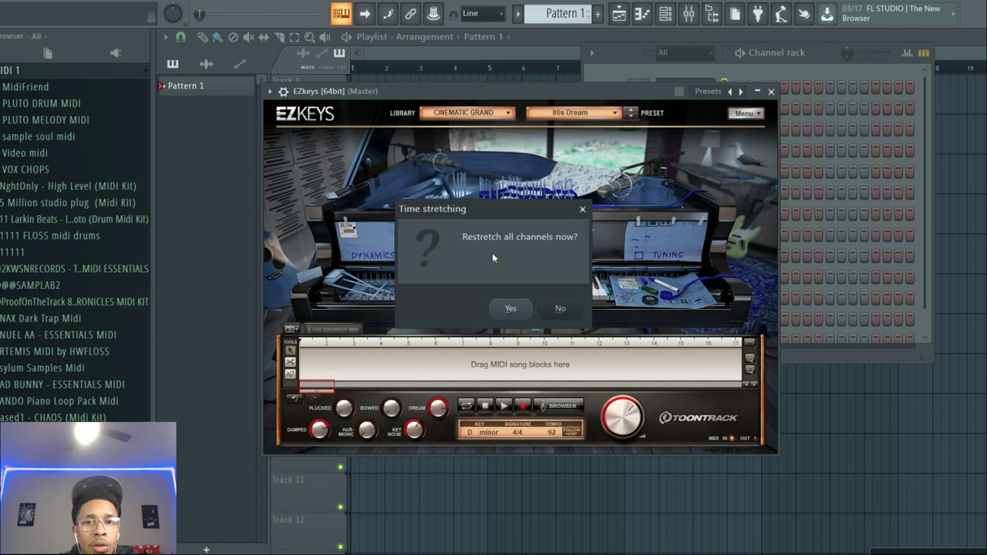
pyautogui.click(510, 308)
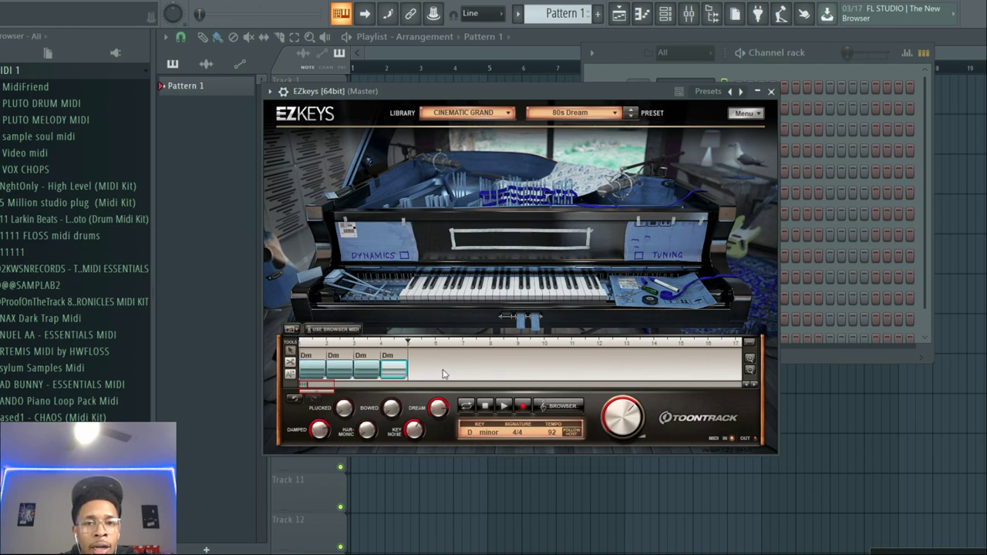
pyautogui.moveTo(375, 370)
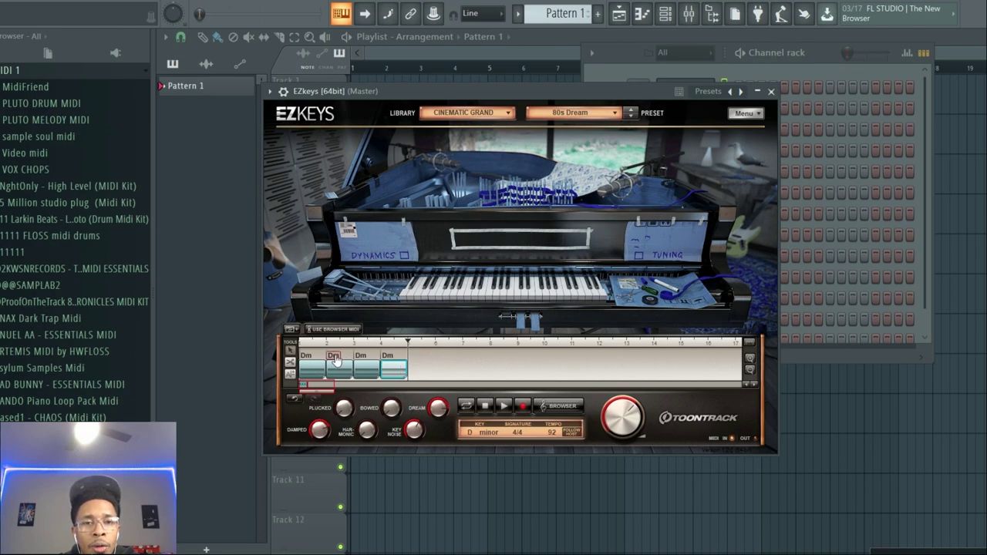
# Step: Set the chord blocks to Dm, Am, B♭, F and merge them into one block
pyautogui.click(333, 356)
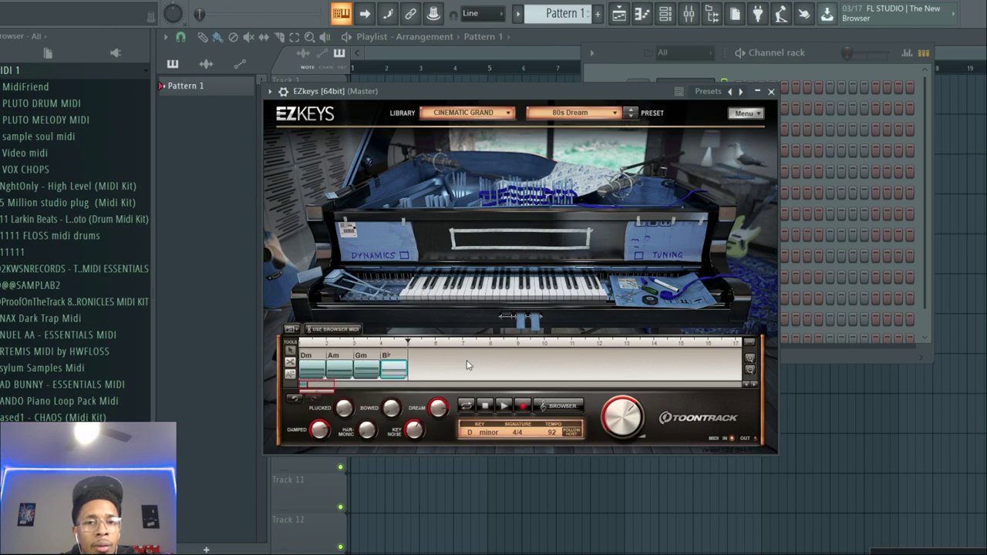
pyautogui.click(387, 355)
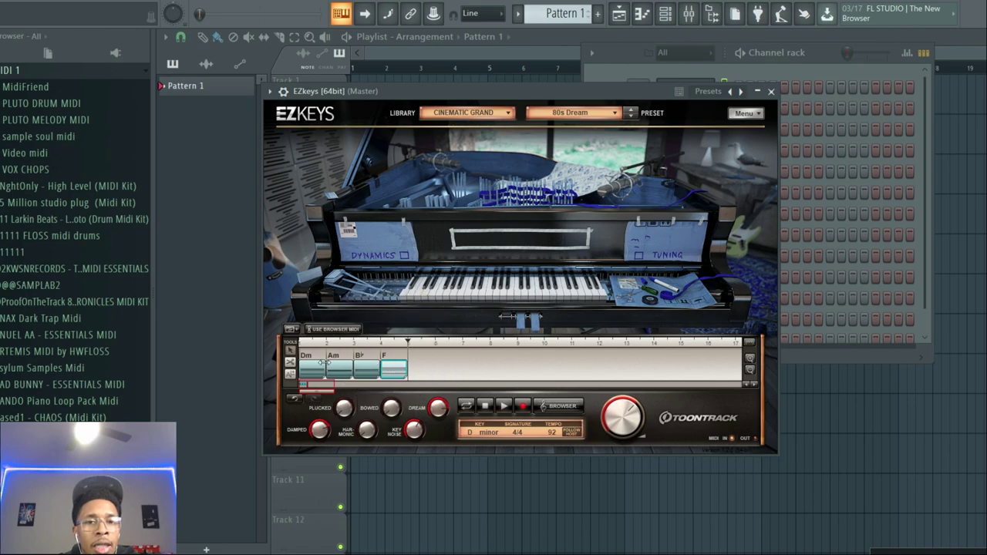
pyautogui.click(307, 355)
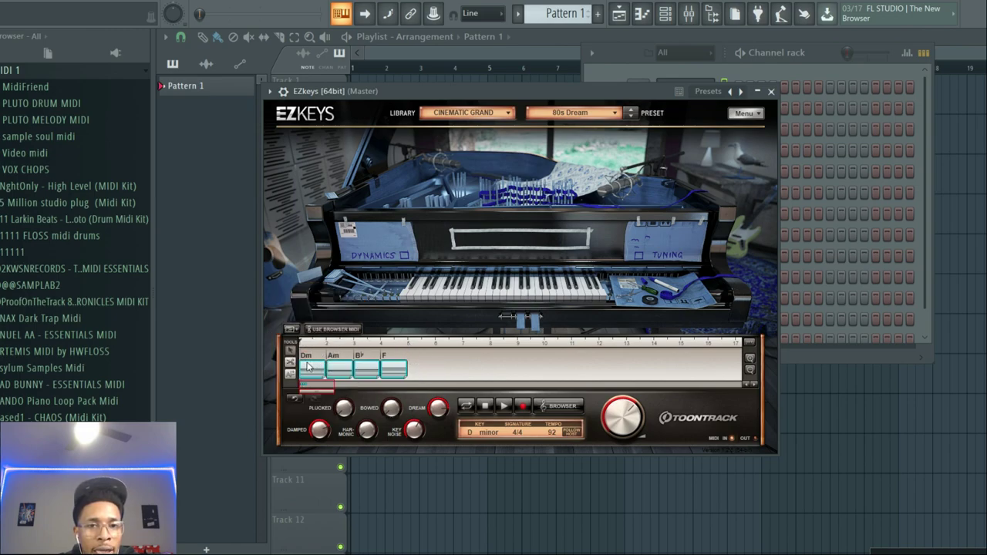
pyautogui.rightClick(314, 369)
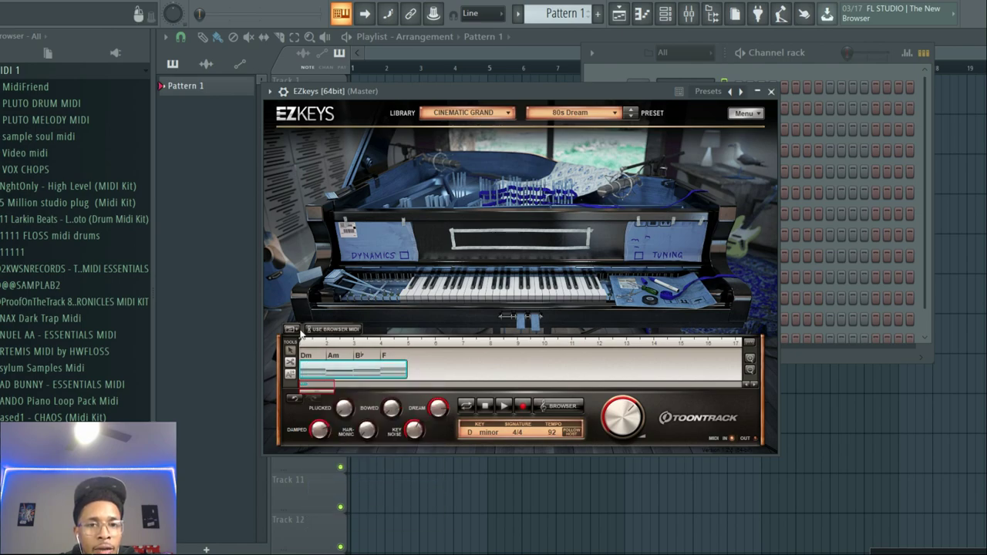
# Step: Fill the chord block with the Hip-Hop/R&B Straight 4/4 groove Laid Back Drama 93 BPM part A
pyautogui.click(557, 406)
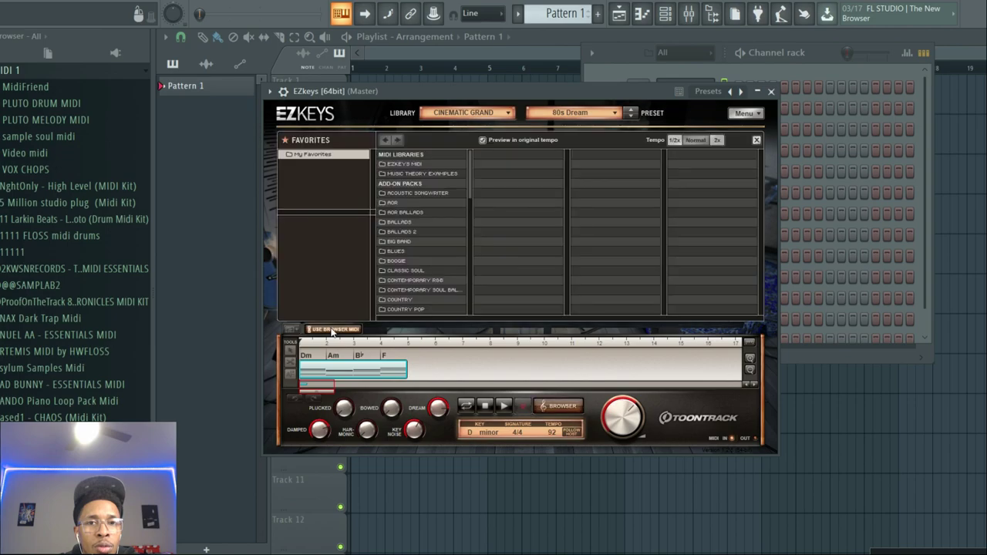
pyautogui.scroll(-3)
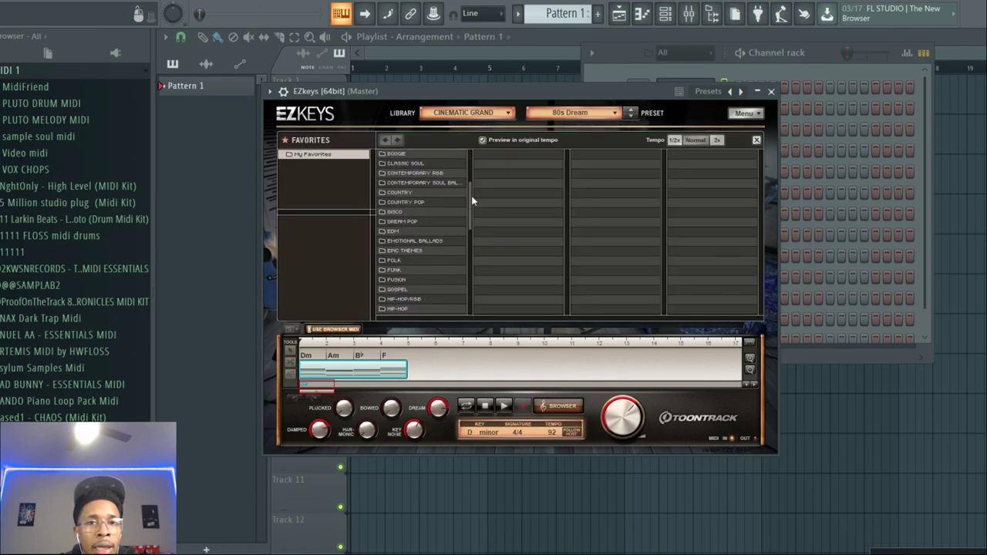
pyautogui.scroll(-3)
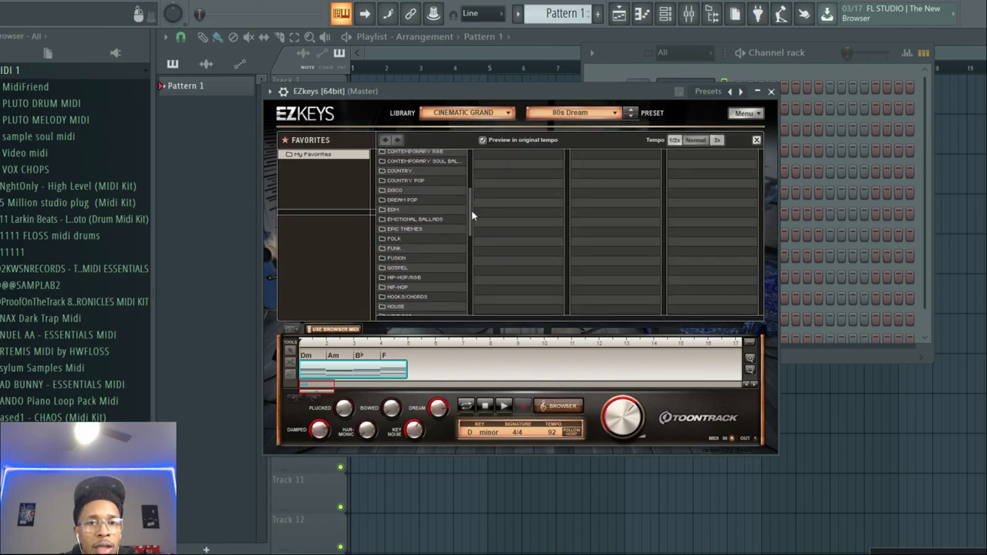
pyautogui.moveTo(401, 254)
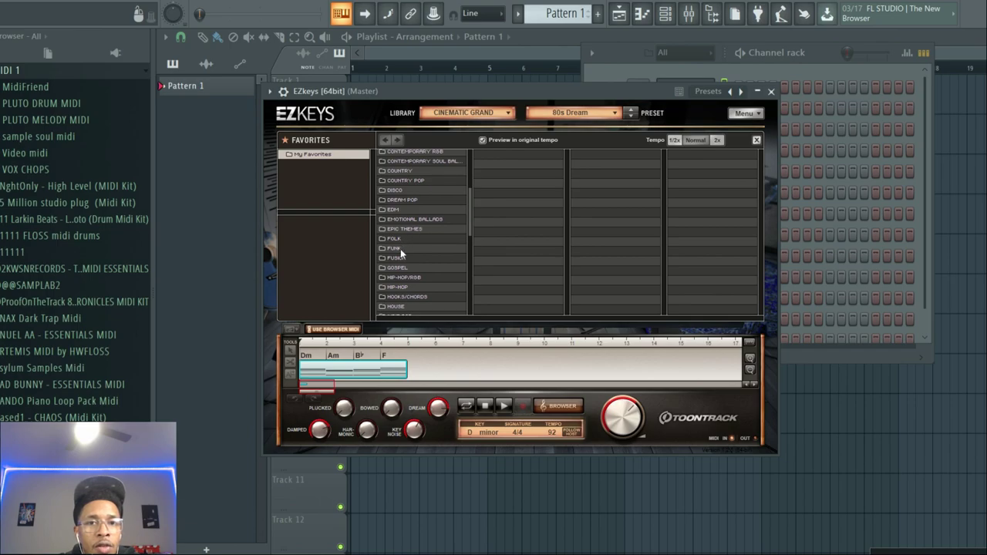
pyautogui.click(398, 268)
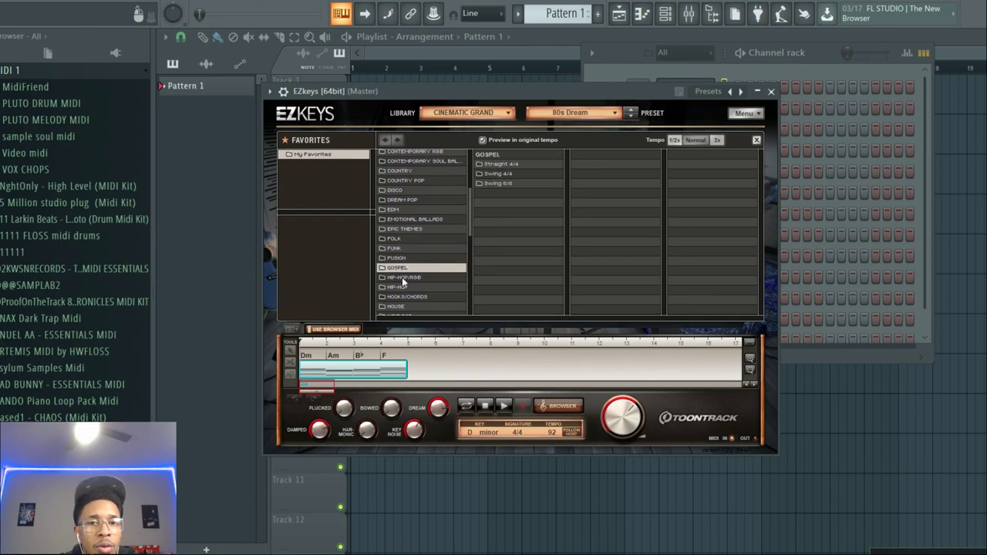
pyautogui.click(402, 277)
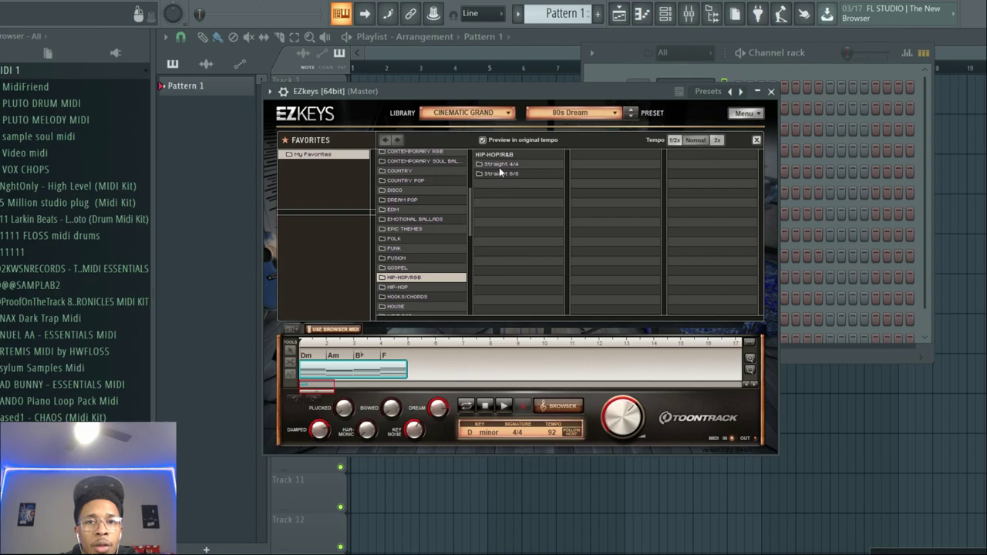
pyautogui.click(500, 164)
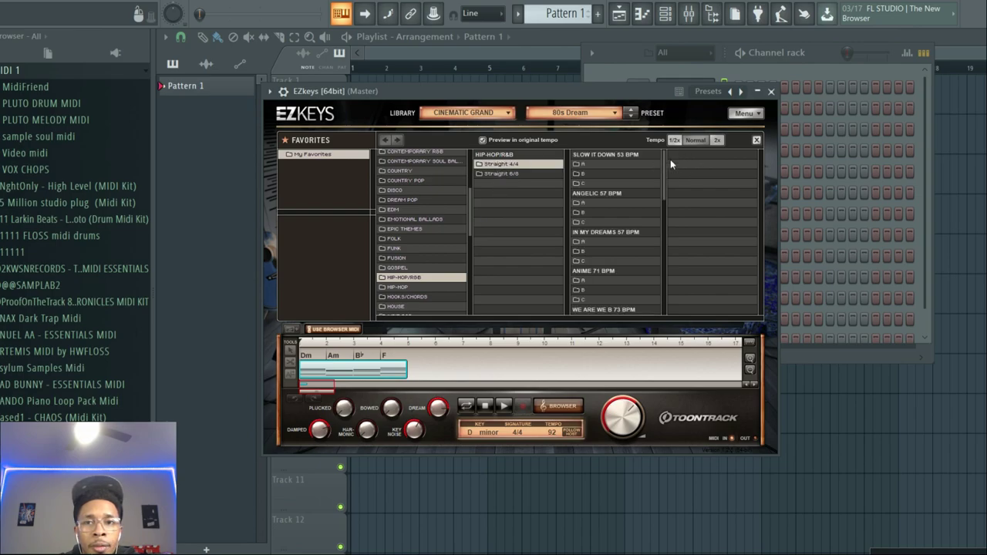
pyautogui.scroll(-3)
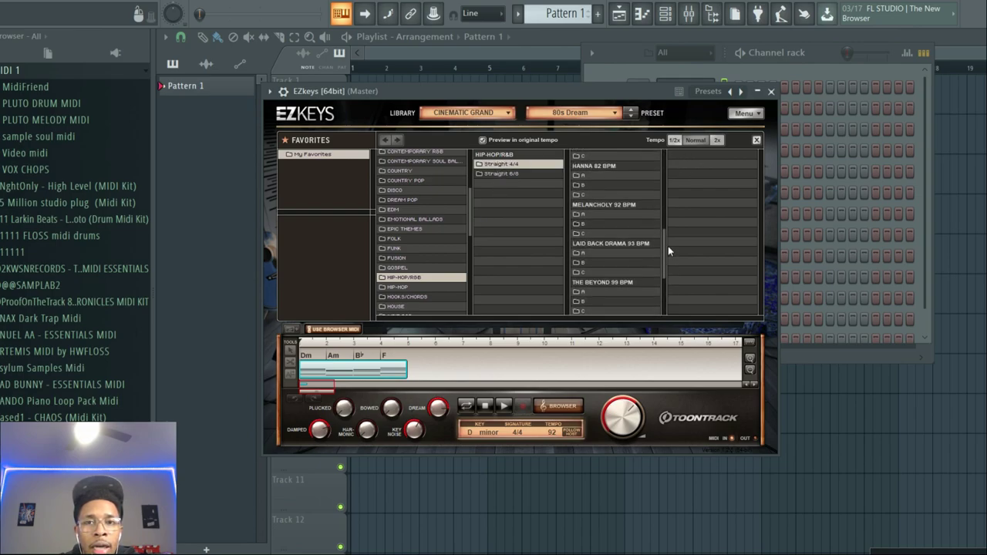
pyautogui.scroll(-3)
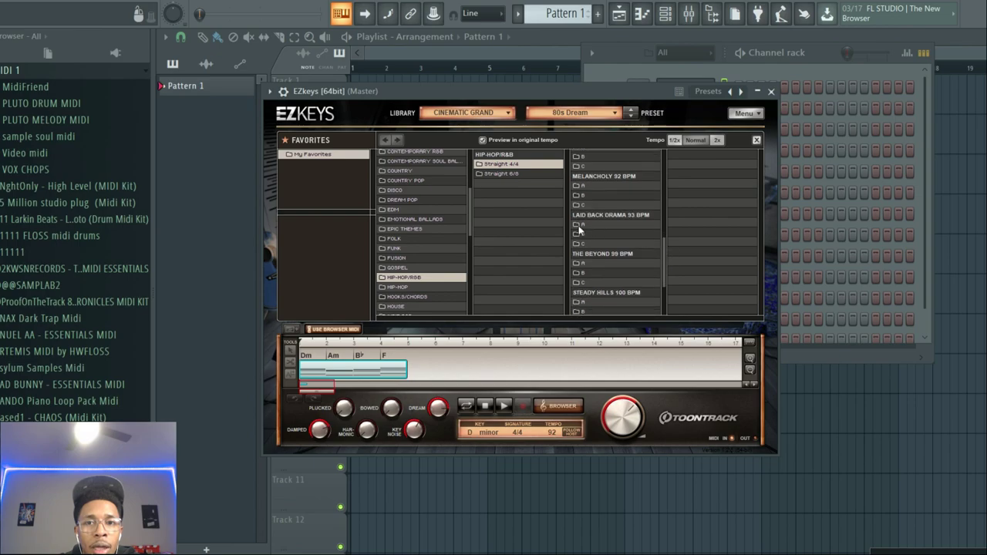
pyautogui.click(613, 224)
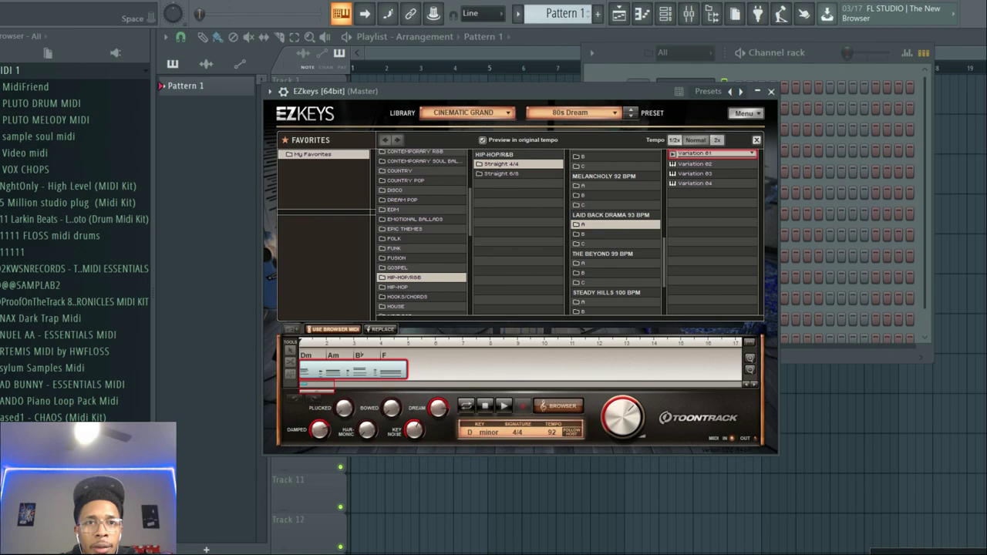
# Step: Load the FLOAT preset from the Fuego expansion's Keys category into Heat Up 3
pyautogui.click(504, 406)
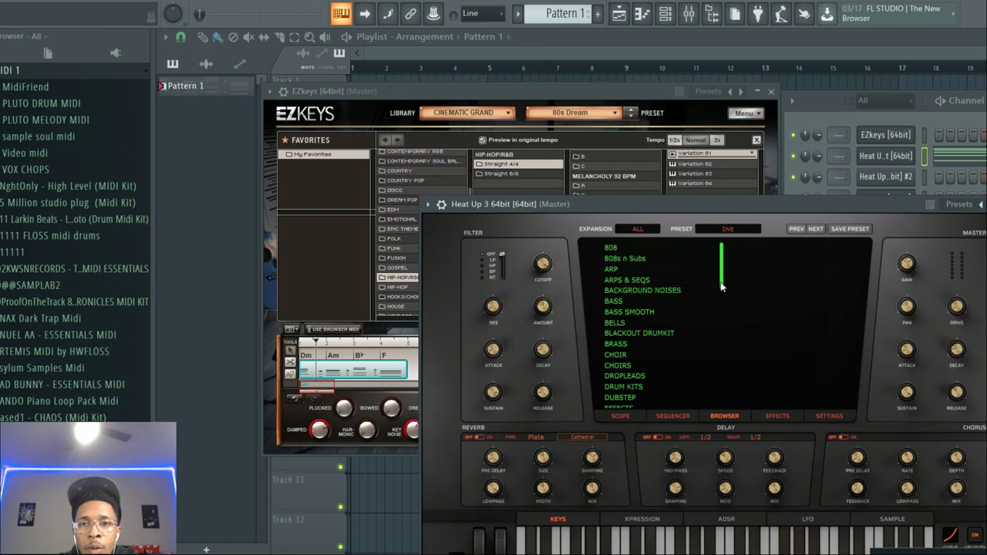
pyautogui.scroll(-3)
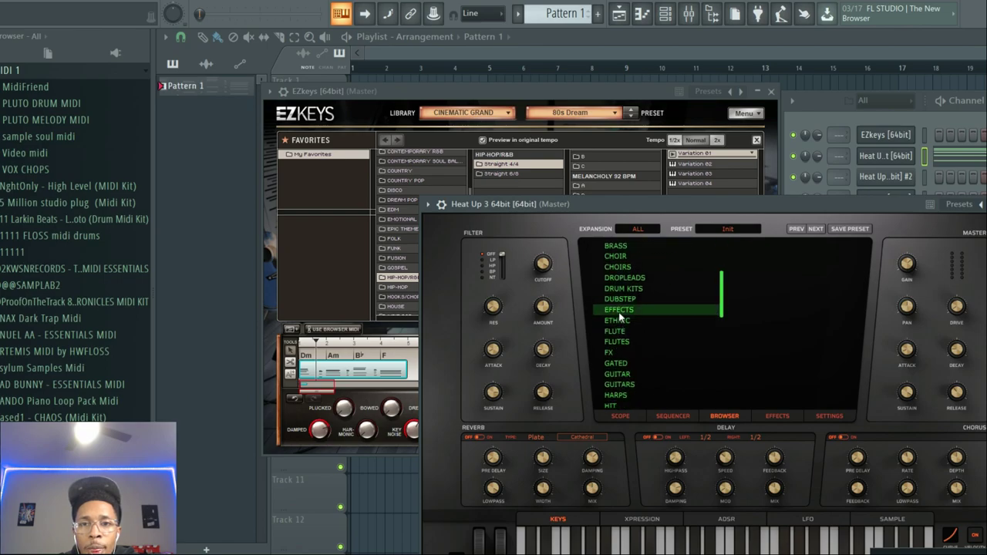
pyautogui.scroll(-3)
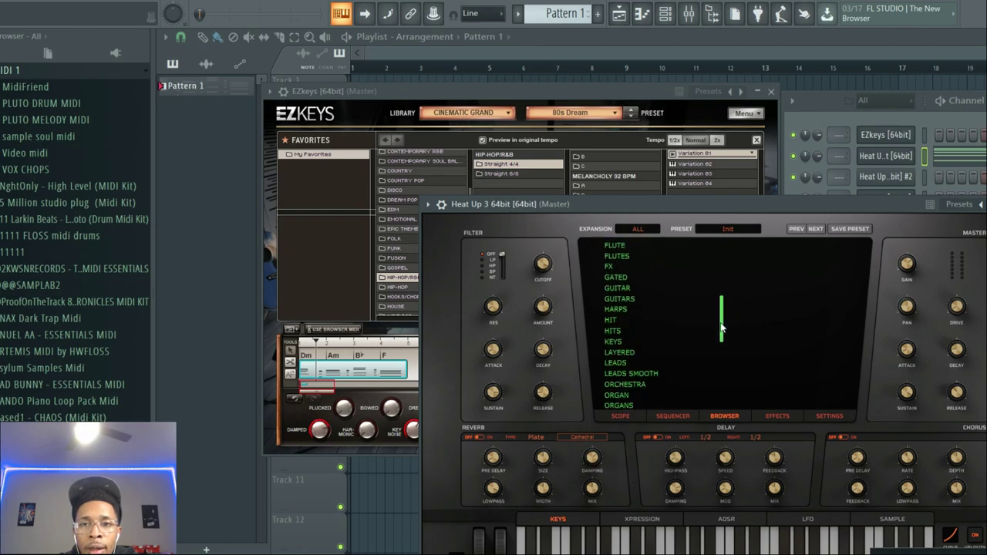
pyautogui.click(612, 341)
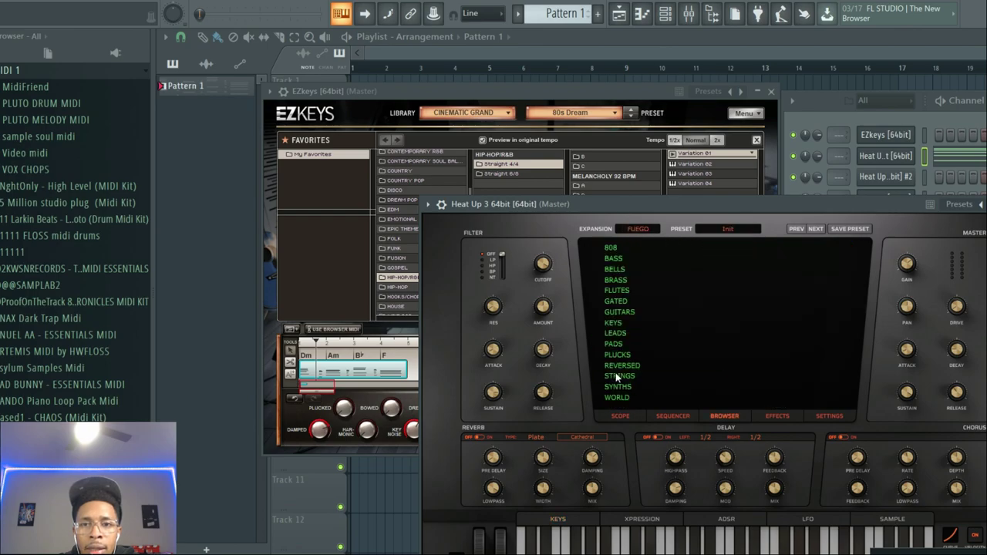
pyautogui.click(613, 322)
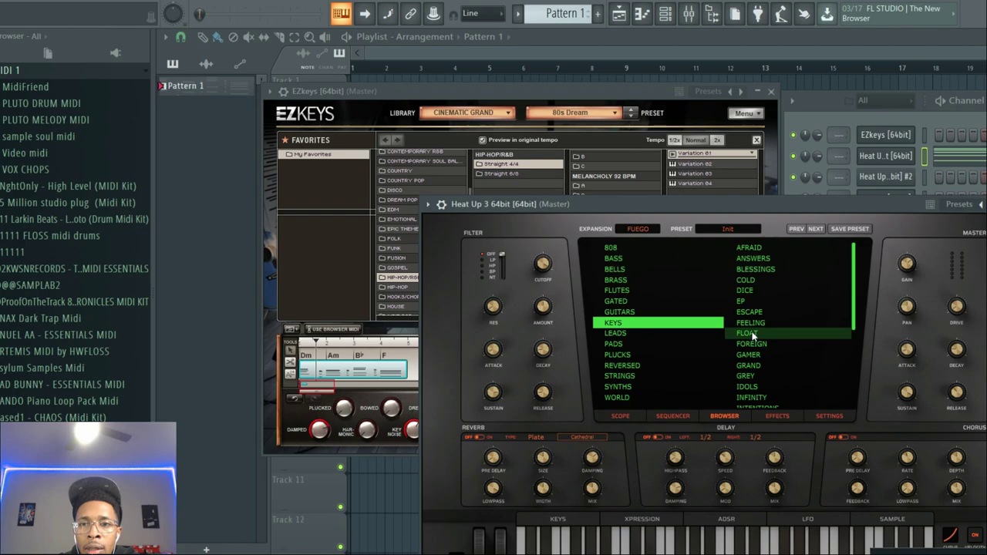
pyautogui.click(746, 332)
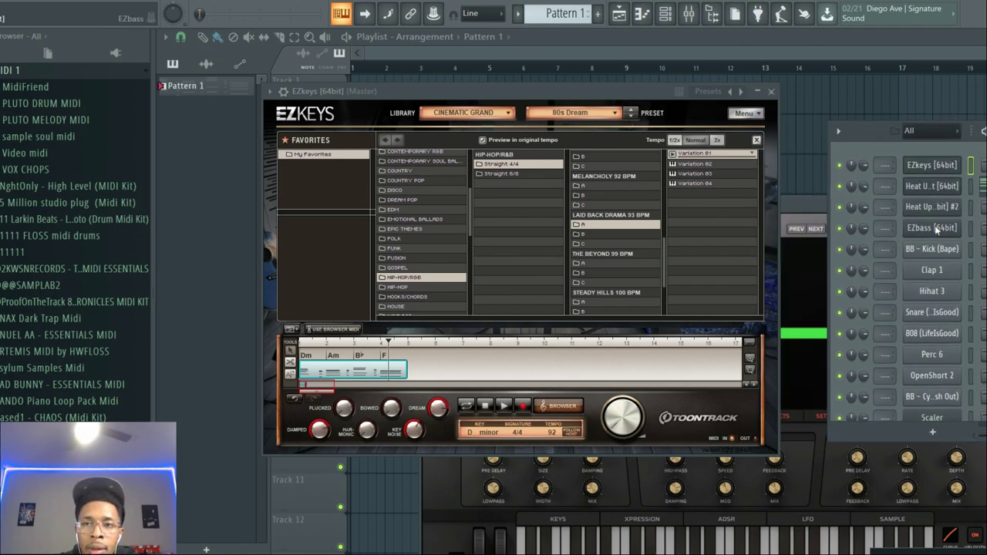
# Step: Open EZbass and bring up its bass Grooves browser with the Genre list
pyautogui.click(931, 229)
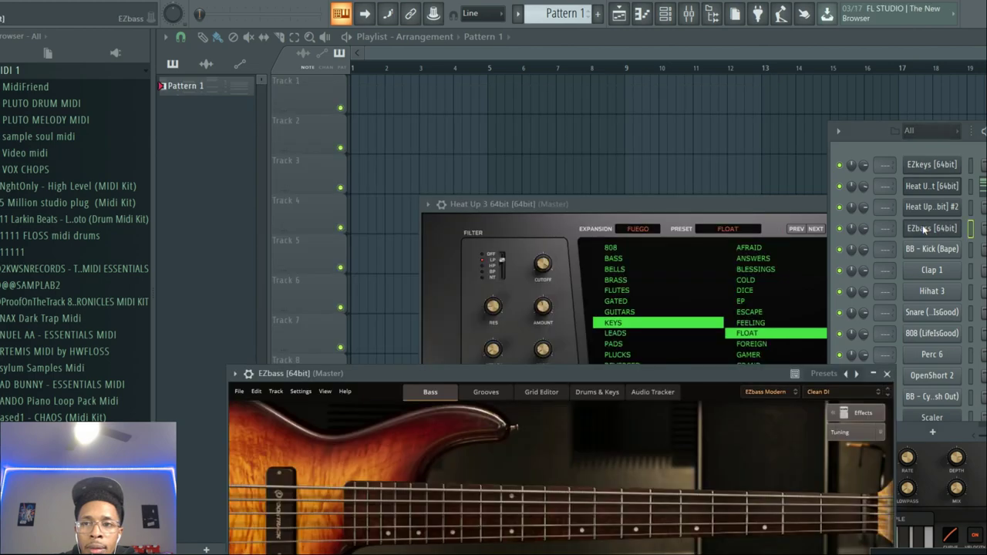
pyautogui.click(931, 165)
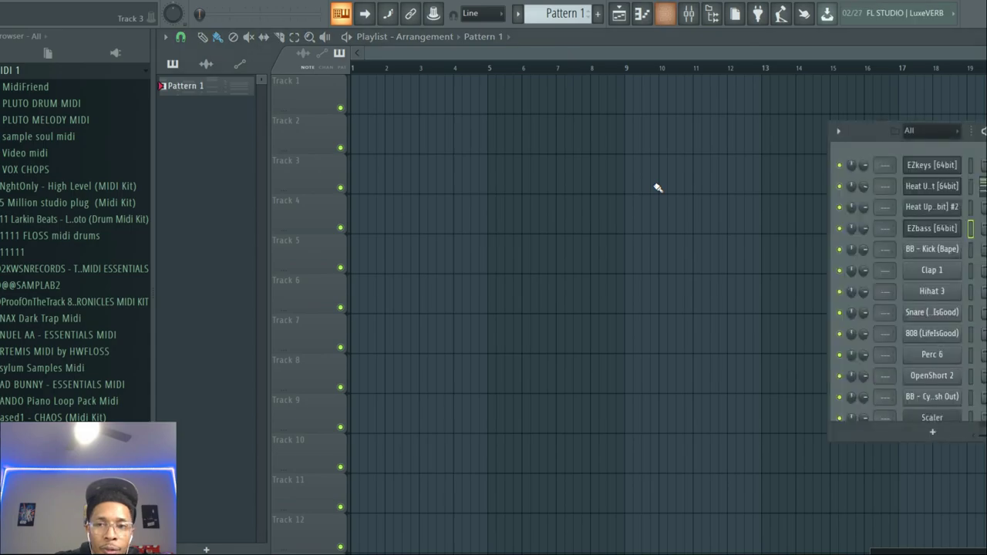
pyautogui.moveTo(941, 231)
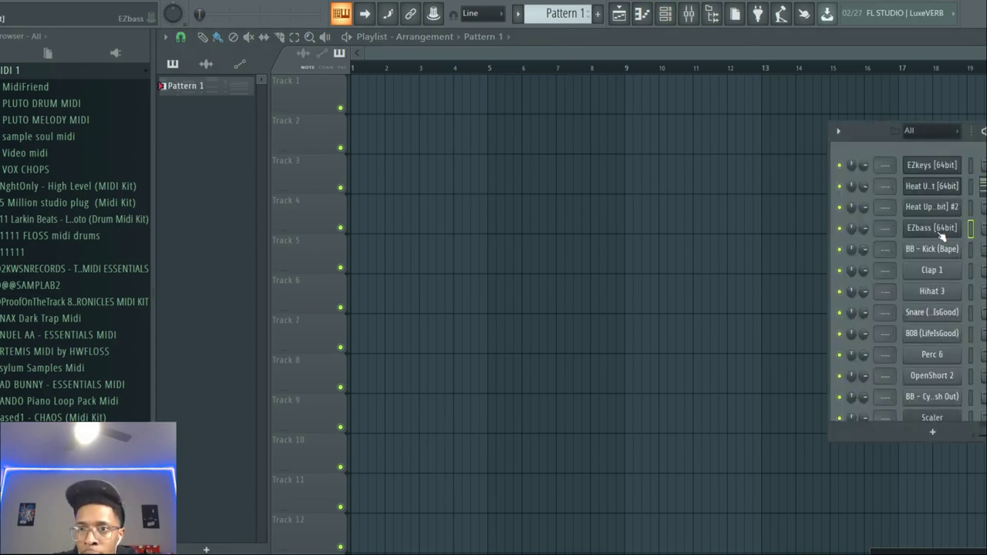
pyautogui.doubleClick(931, 227)
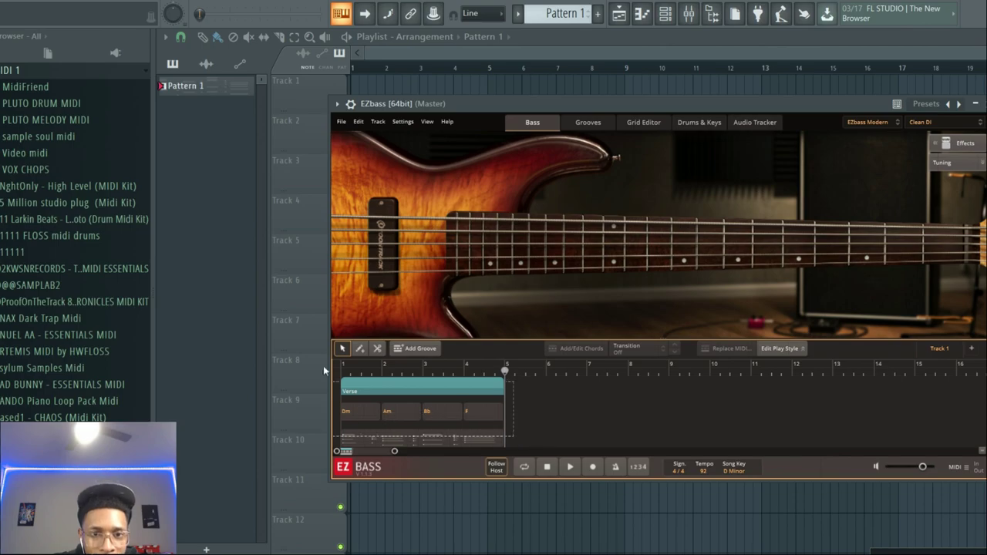
pyautogui.click(588, 122)
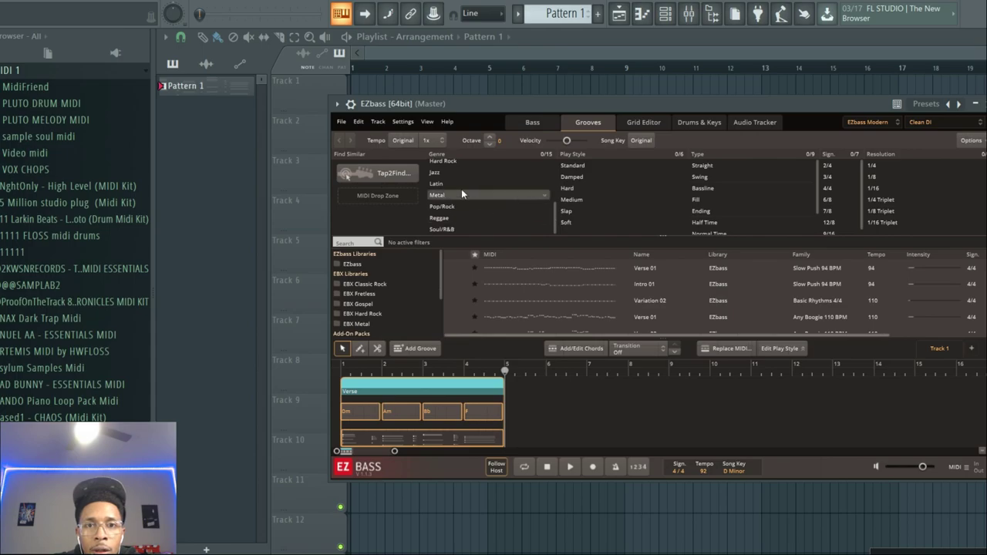
# Step: Filter grooves to Soul/R&B and replace the verse with Swung 79 BPM Verse 01
pyautogui.click(441, 229)
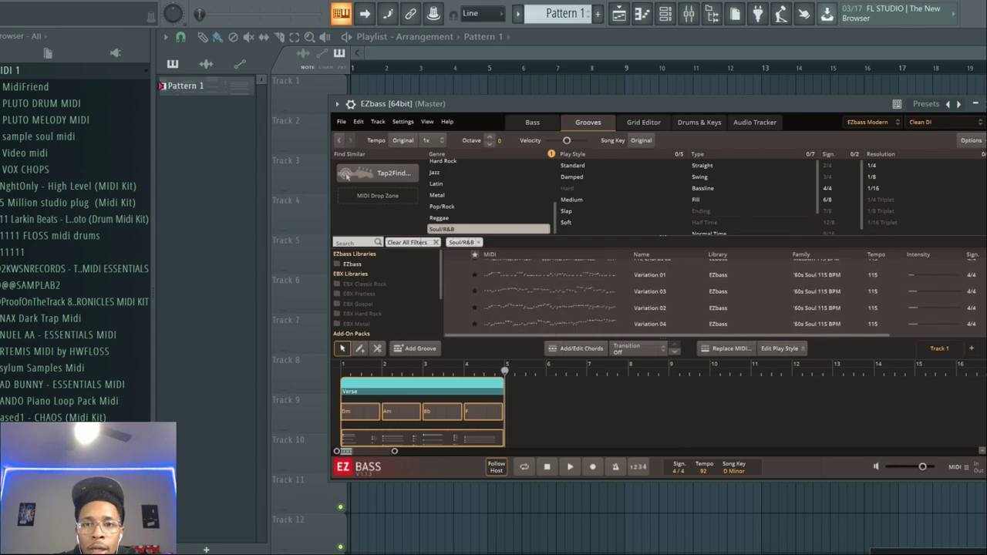
pyautogui.click(455, 291)
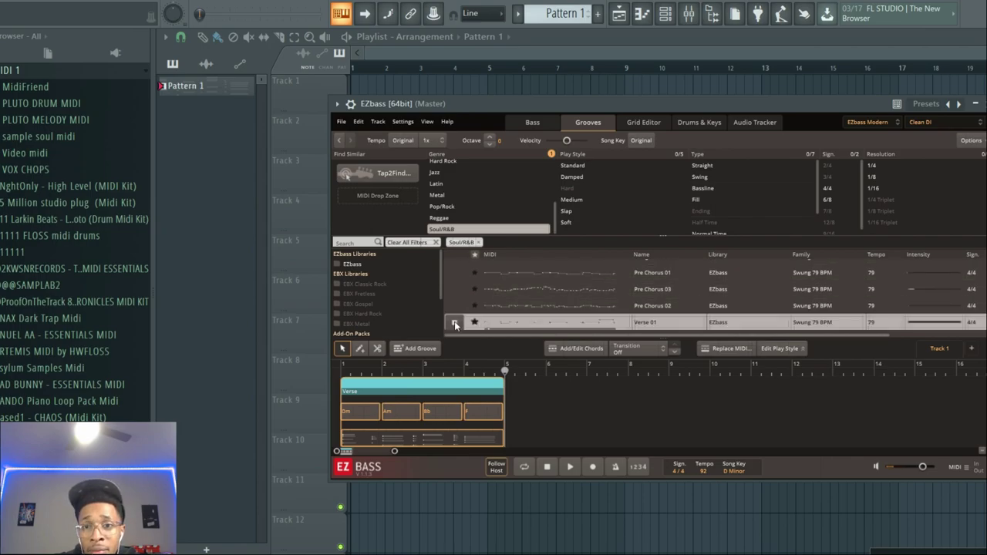
pyautogui.moveTo(460, 316)
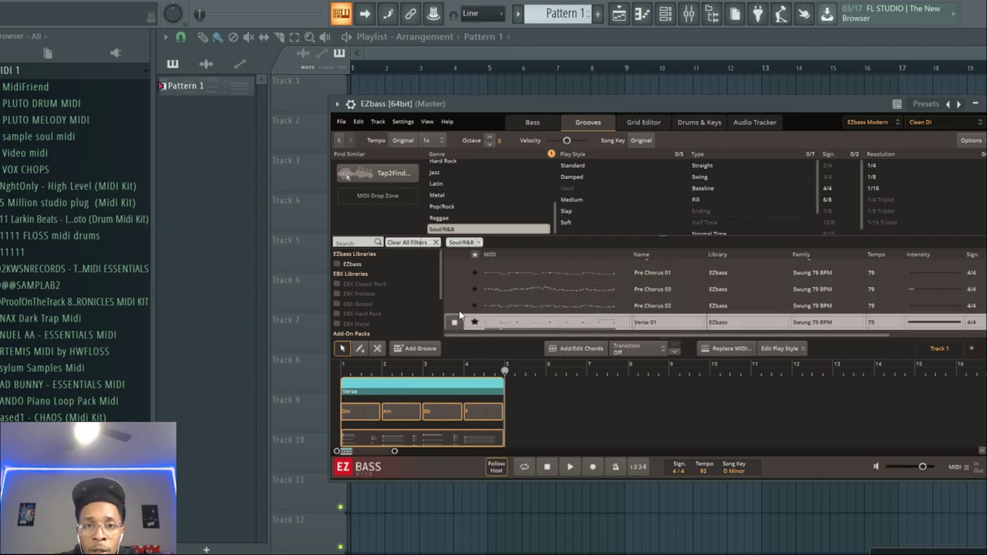
pyautogui.click(728, 347)
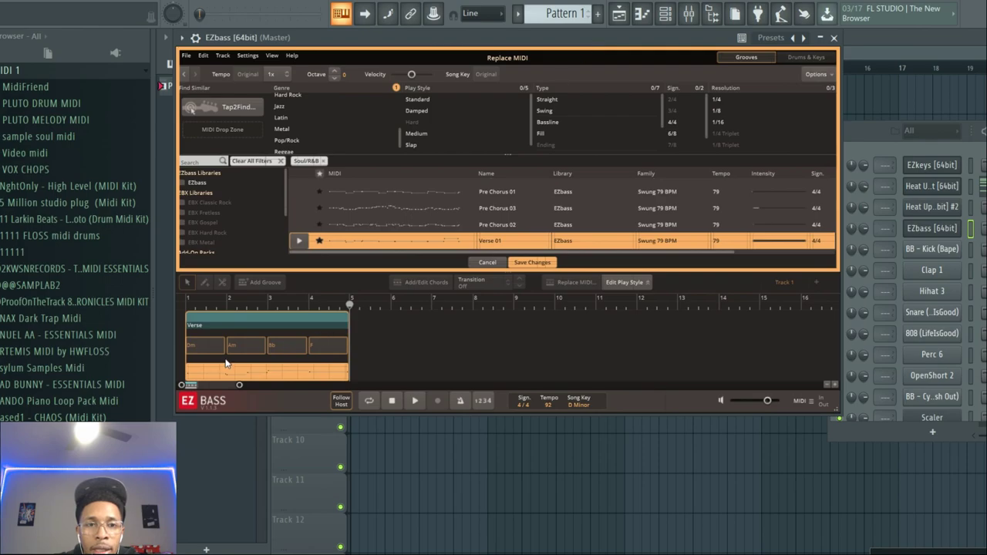
pyautogui.moveTo(716, 297)
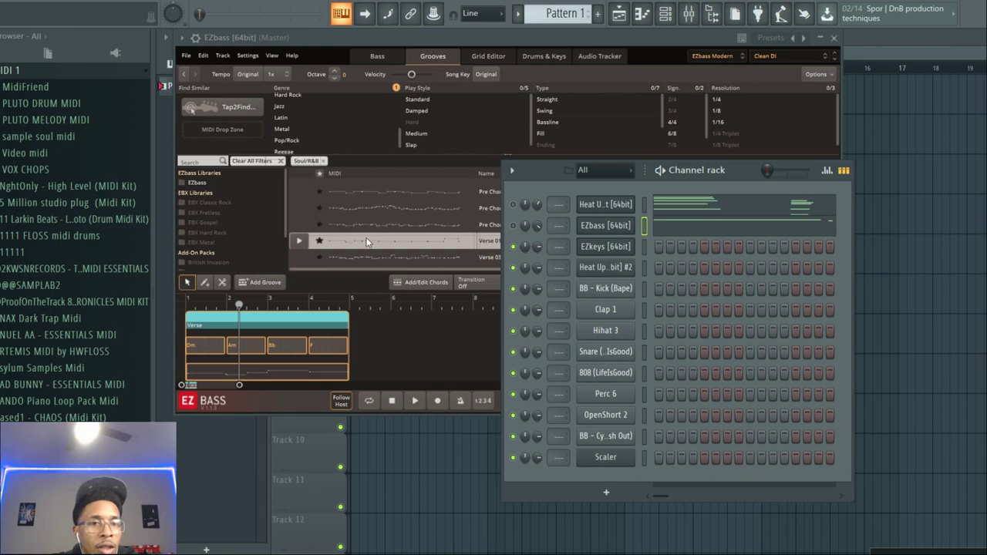
# Step: Load the FUEGO expansion's GATED DREAMS preset into the second Heat Up 3 instrument
pyautogui.scroll(-3)
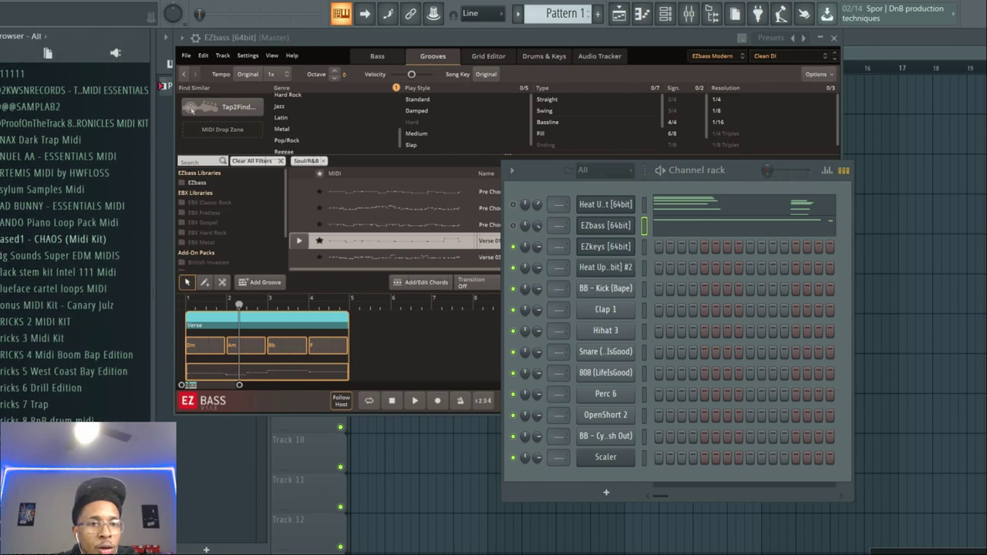
pyautogui.scroll(-3)
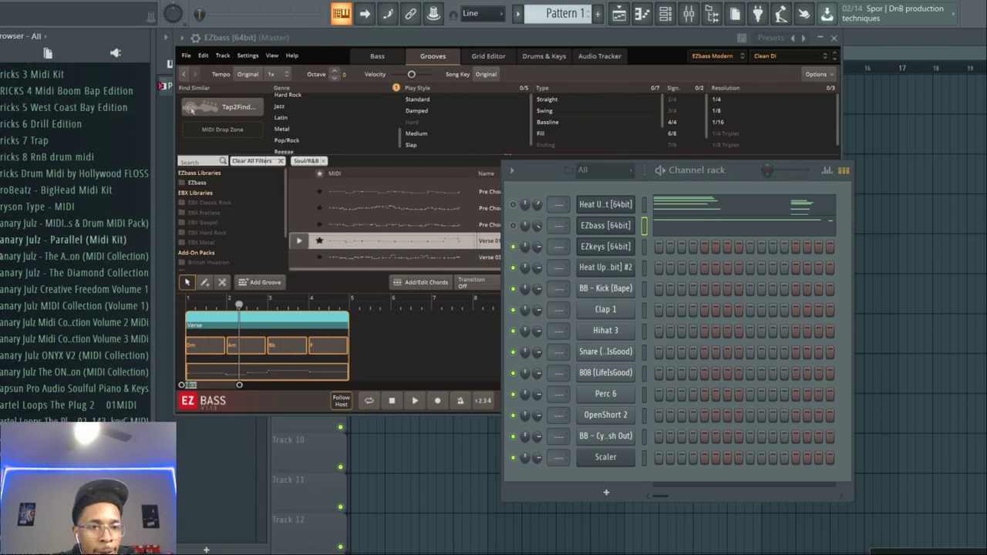
pyautogui.scroll(-3)
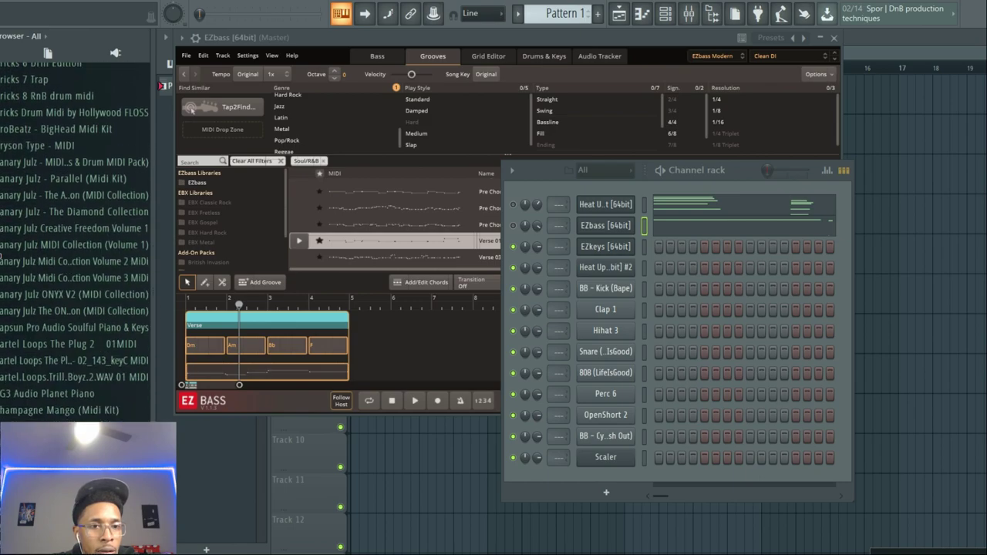
pyautogui.scroll(-3)
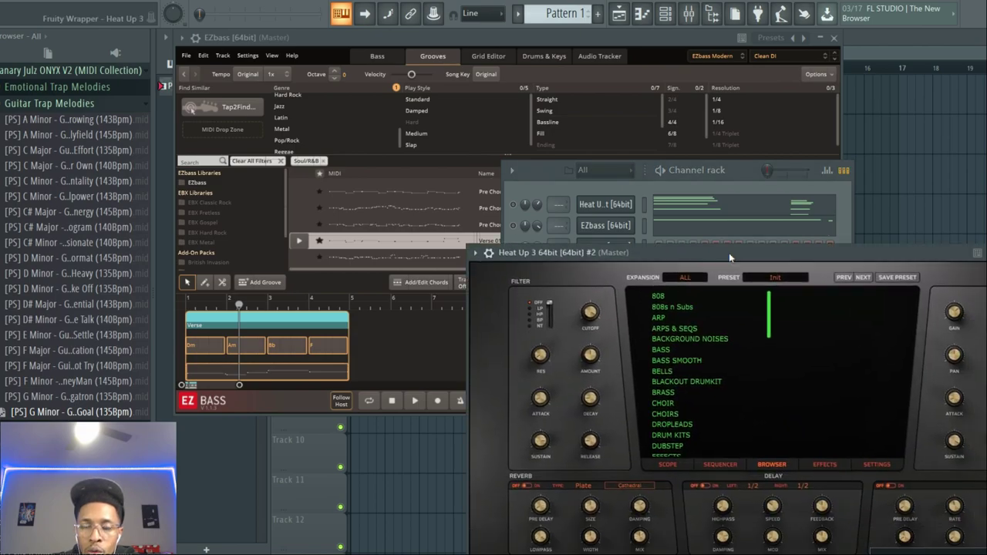
pyautogui.click(685, 277)
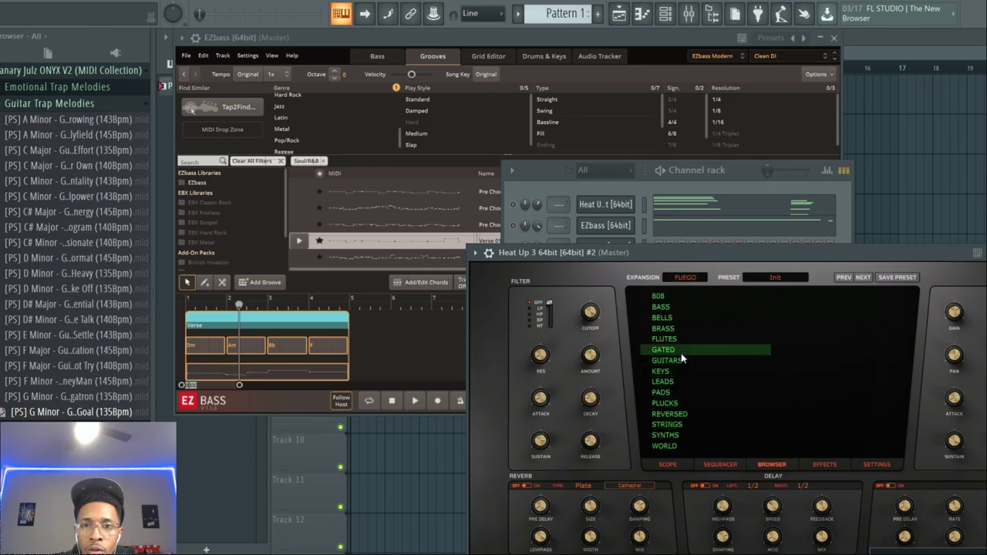
pyautogui.click(664, 349)
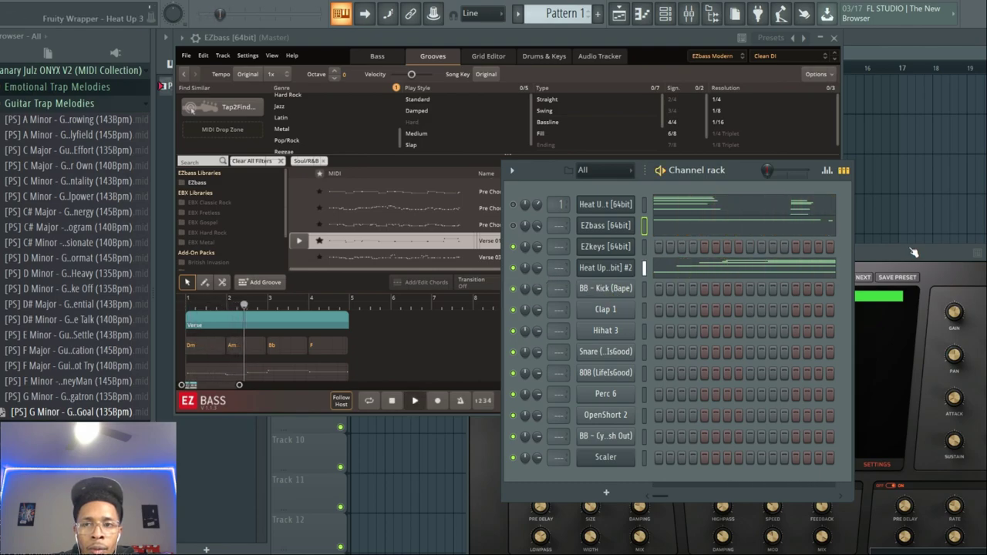
pyautogui.click(605, 268)
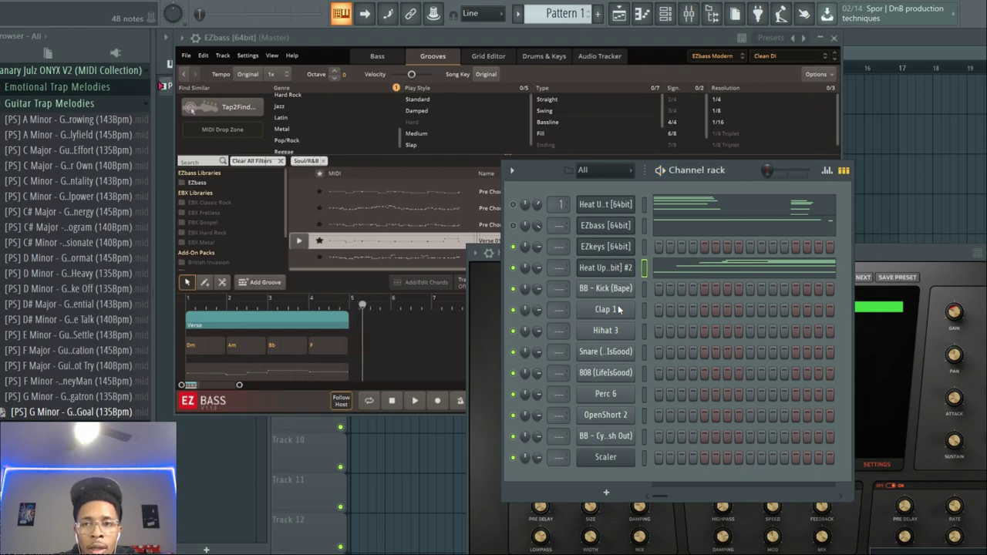
pyautogui.click(605, 267)
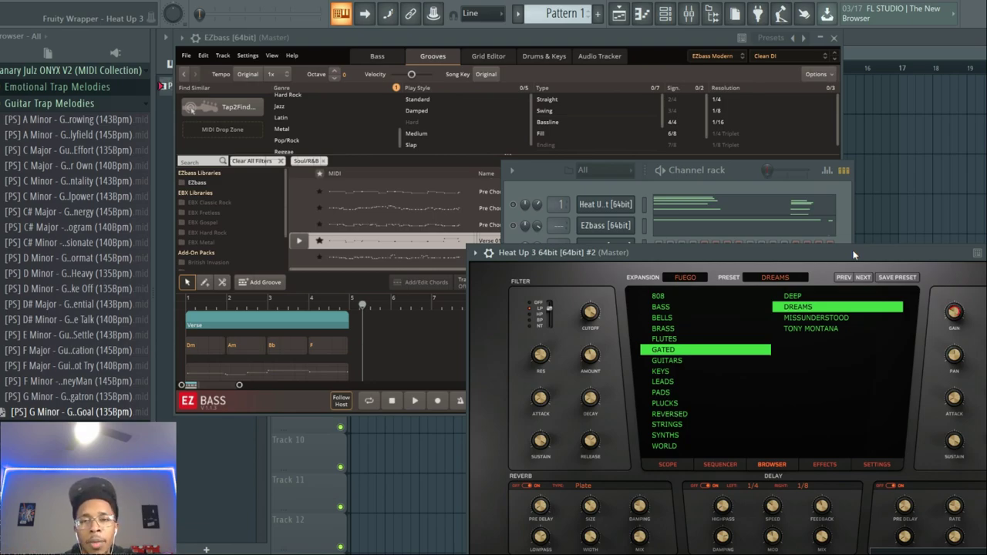
pyautogui.moveTo(719, 251)
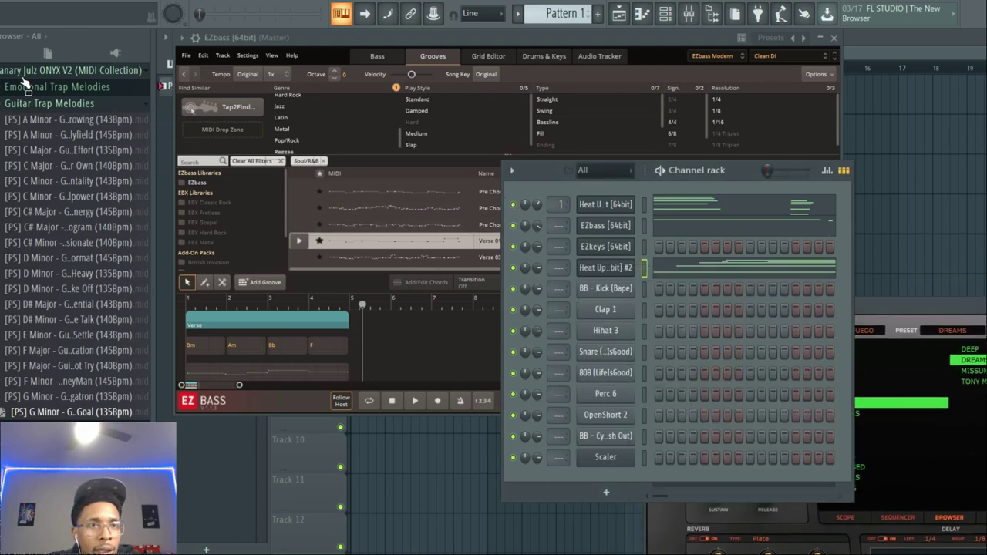
# Step: Scroll the browser with the channel rack in front of Heat Up 3
pyautogui.scroll(-3)
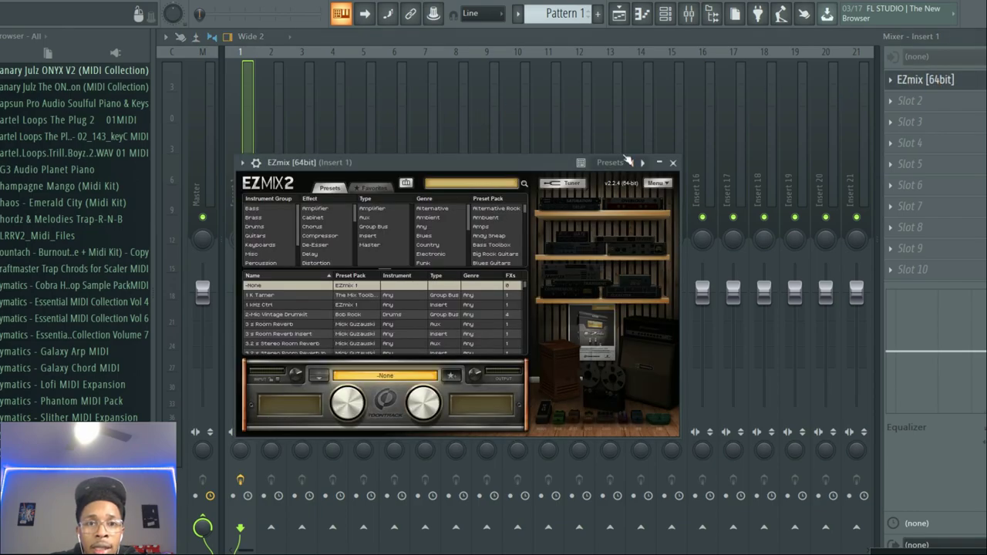
# Step: Search EZmix 2 presets for 'kick', auditioning Firm Kick and loading Evil Kick
pyautogui.click(471, 183)
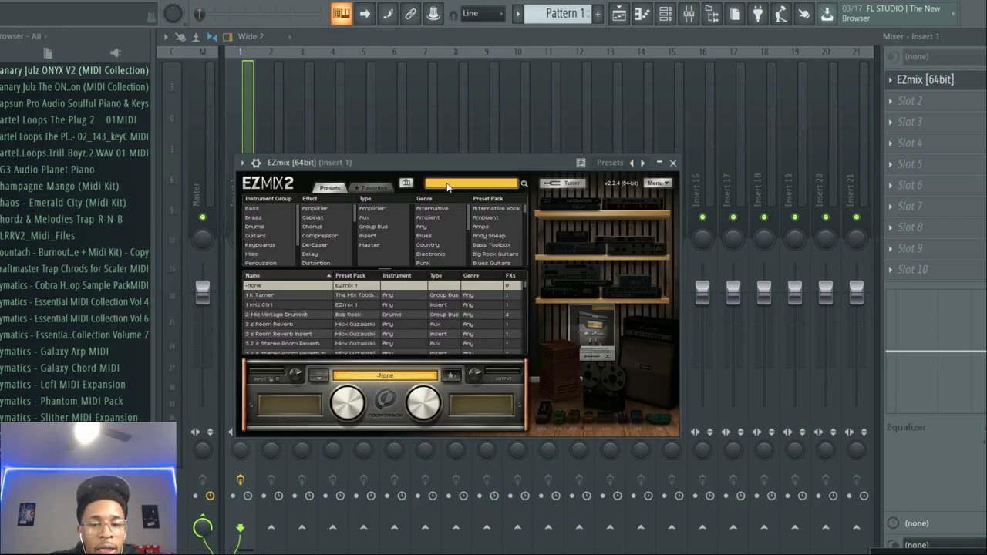
pyautogui.write('kick')
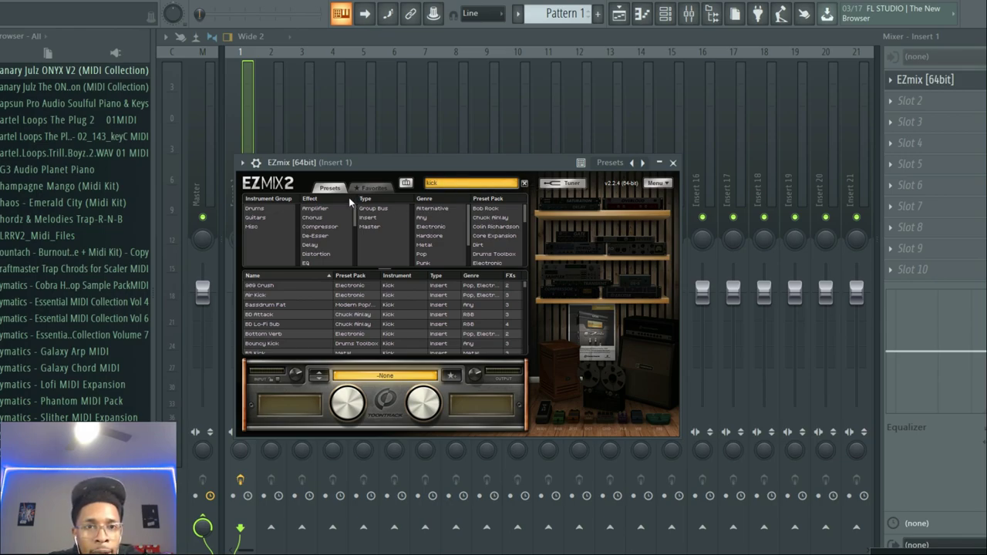
pyautogui.moveTo(468, 225)
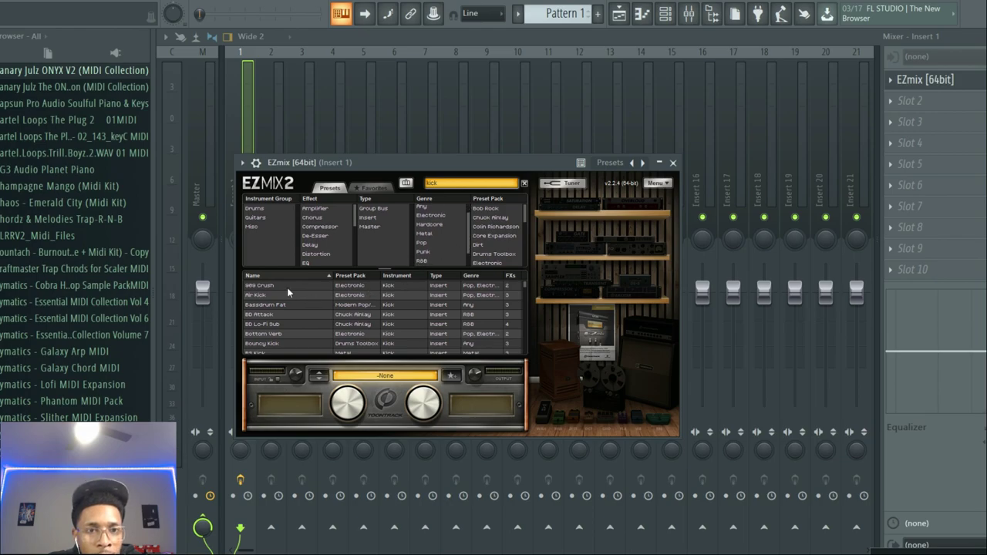
pyautogui.moveTo(399, 334)
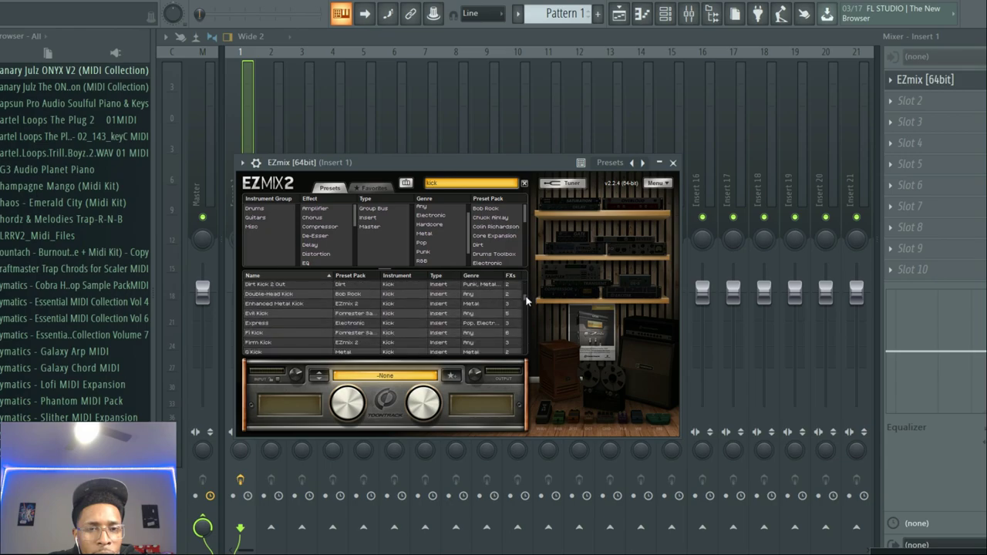
pyautogui.scroll(-3)
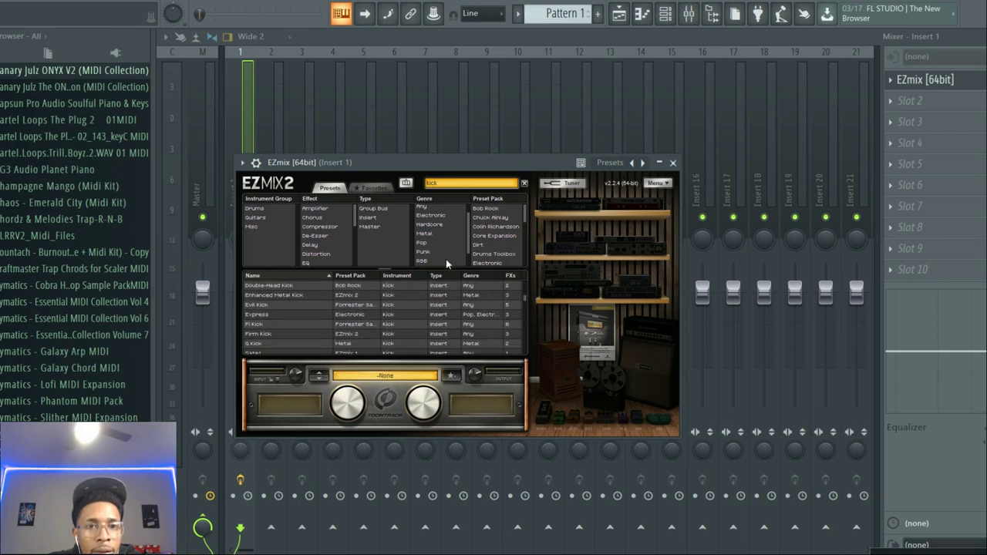
pyautogui.moveTo(292, 98)
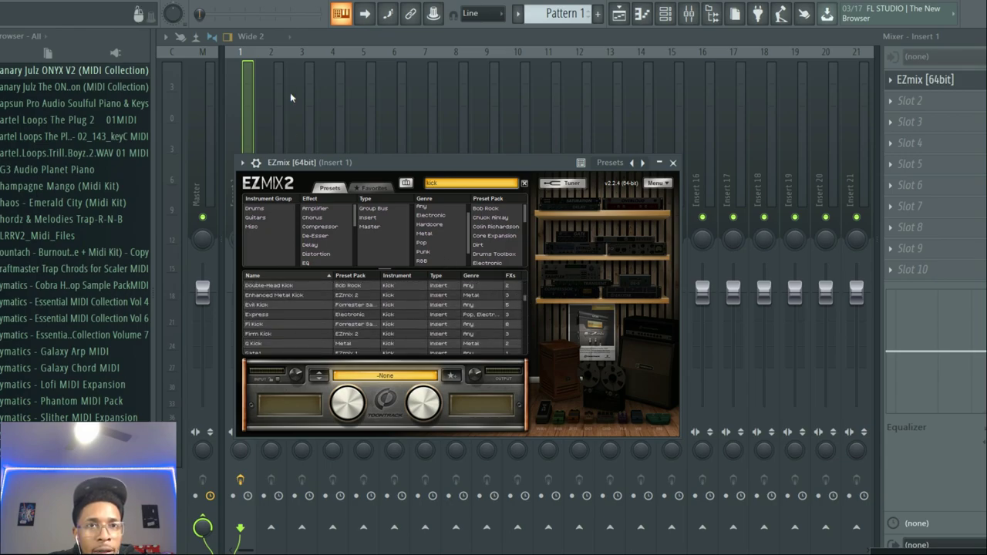
pyautogui.press('space')
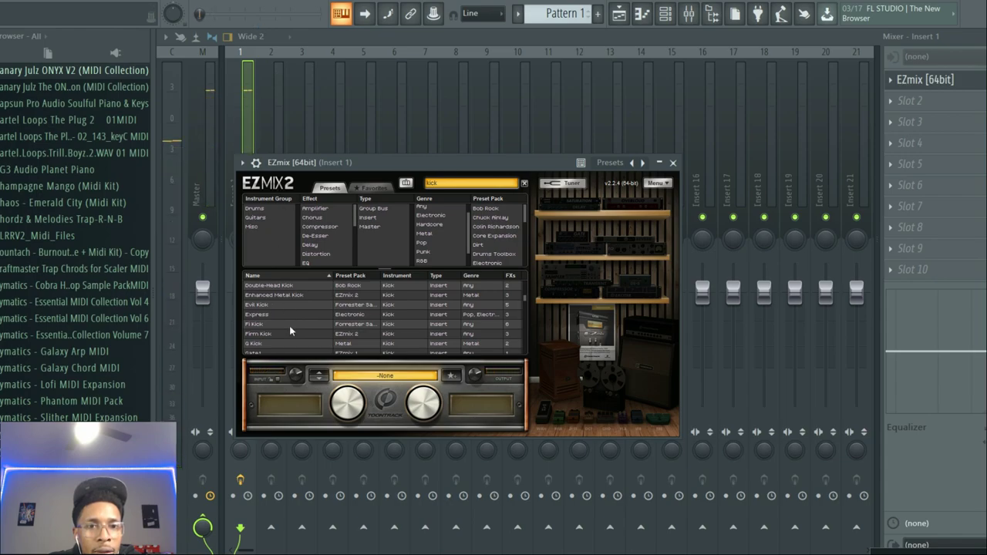
pyautogui.click(256, 334)
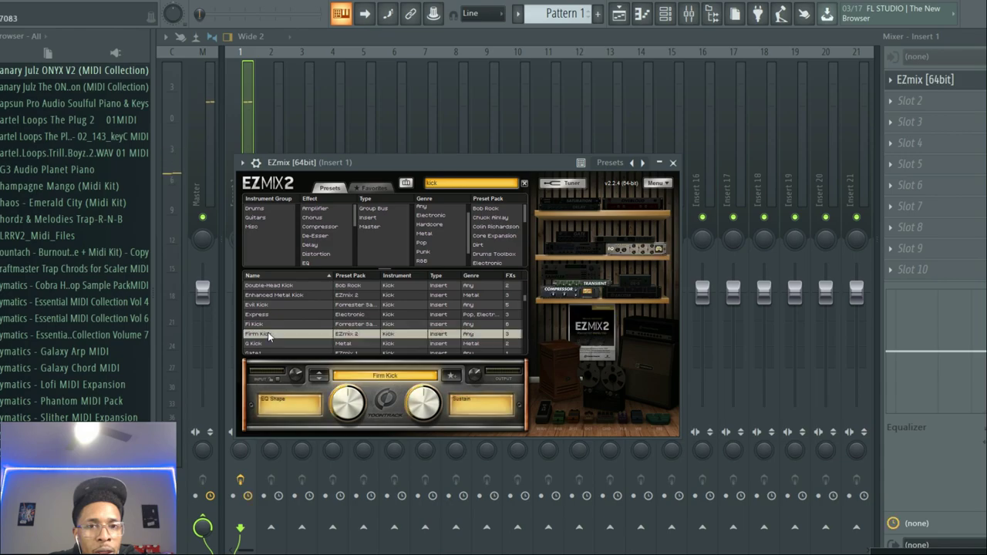
pyautogui.moveTo(487, 286)
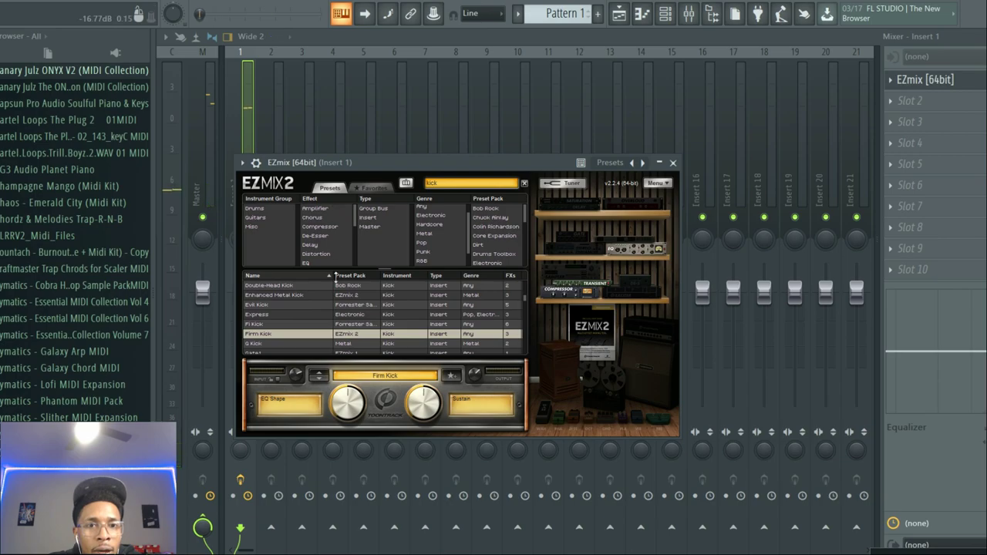
pyautogui.click(257, 305)
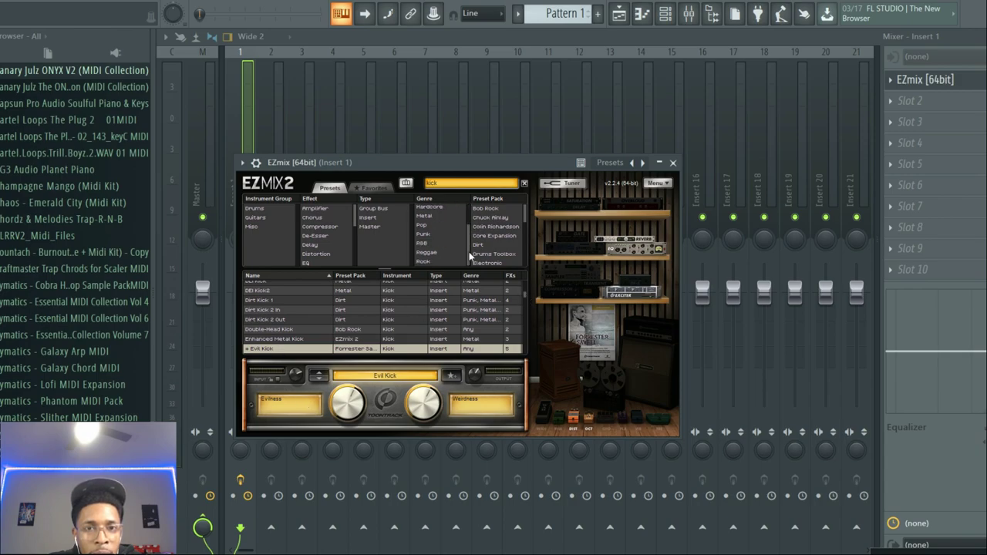
# Step: Narrow the kick presets to R&B and load BD Lo-Fi Sub on insert 1
pyautogui.click(423, 243)
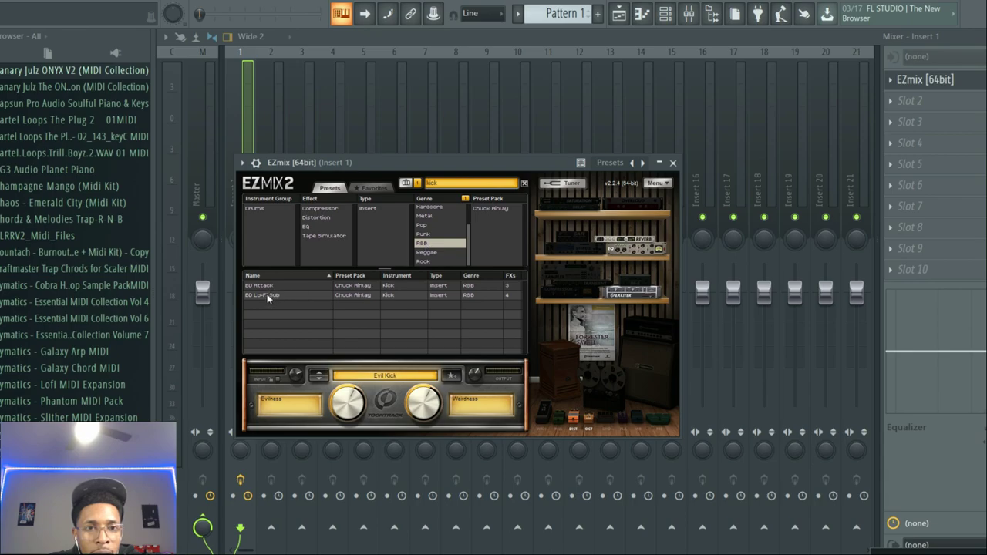
pyautogui.click(262, 295)
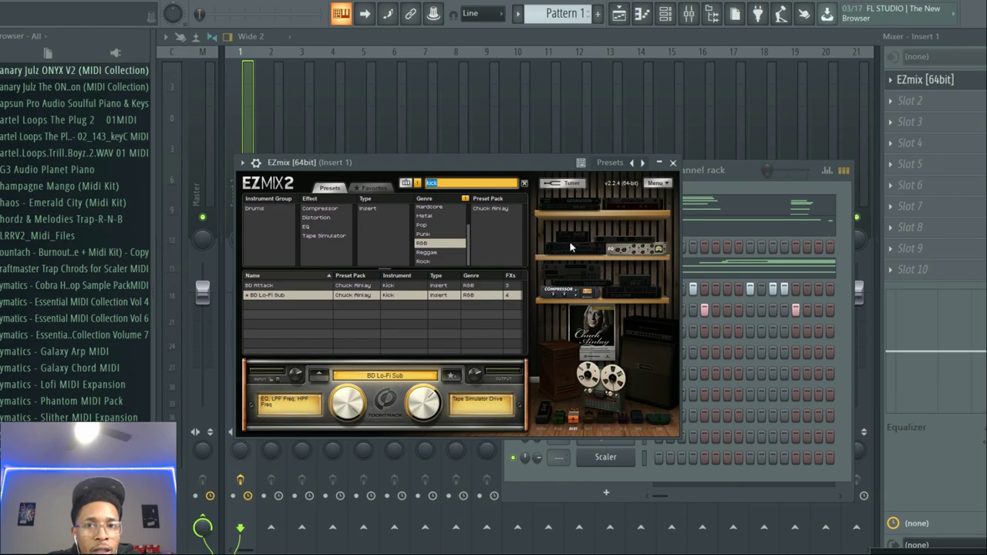
pyautogui.click(657, 183)
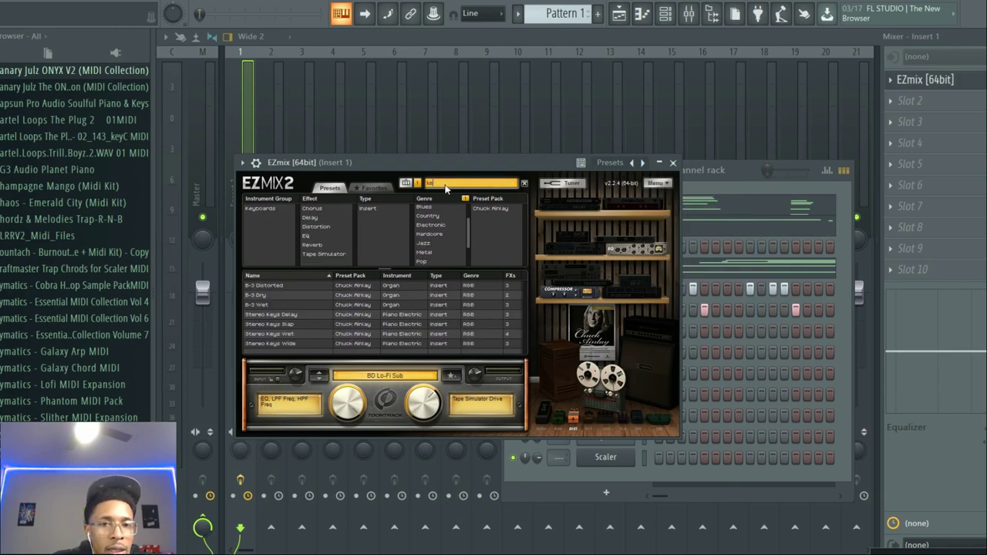
# Step: Search 'keys', audition Stereo Keys Delay and Slap, then load Stereo Keys Wet
pyautogui.write('keys')
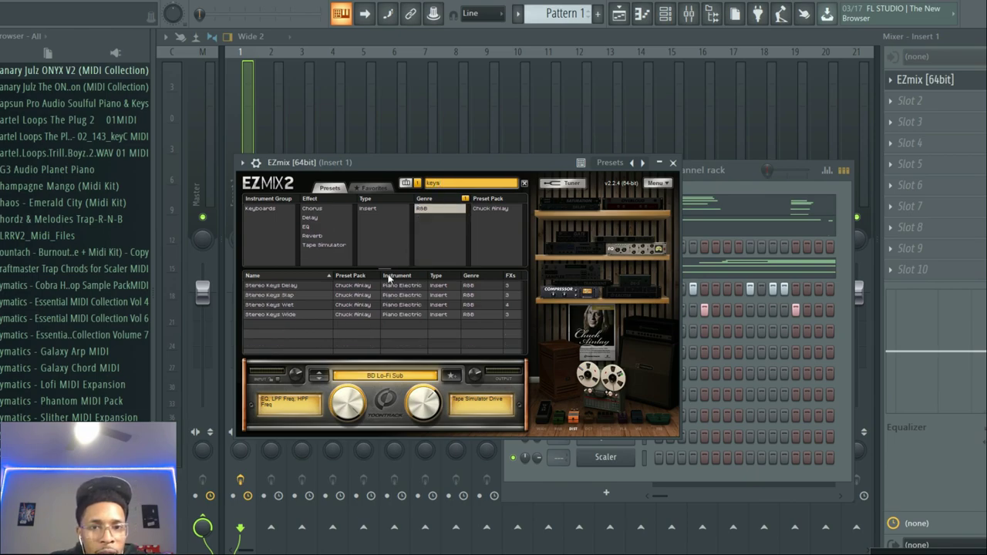
pyautogui.click(270, 286)
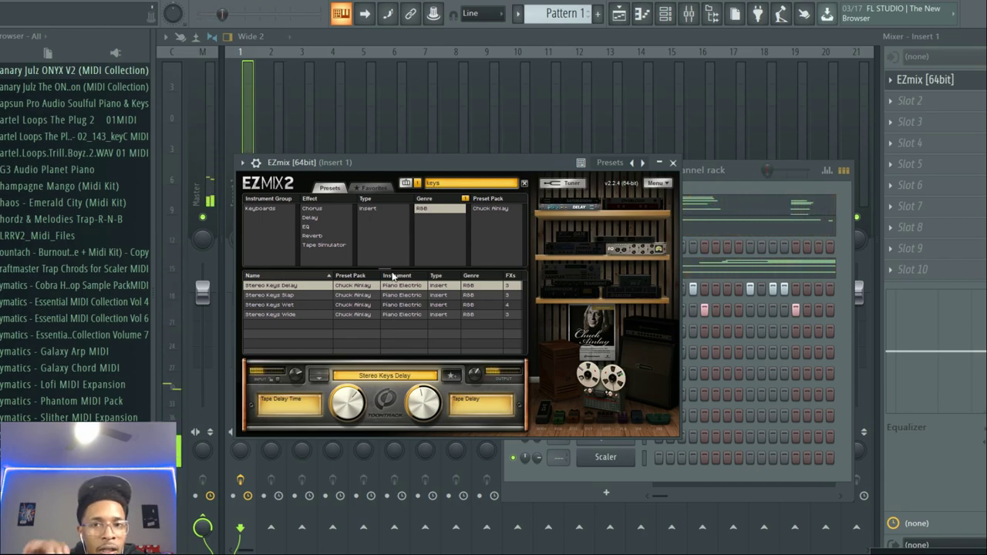
pyautogui.click(270, 296)
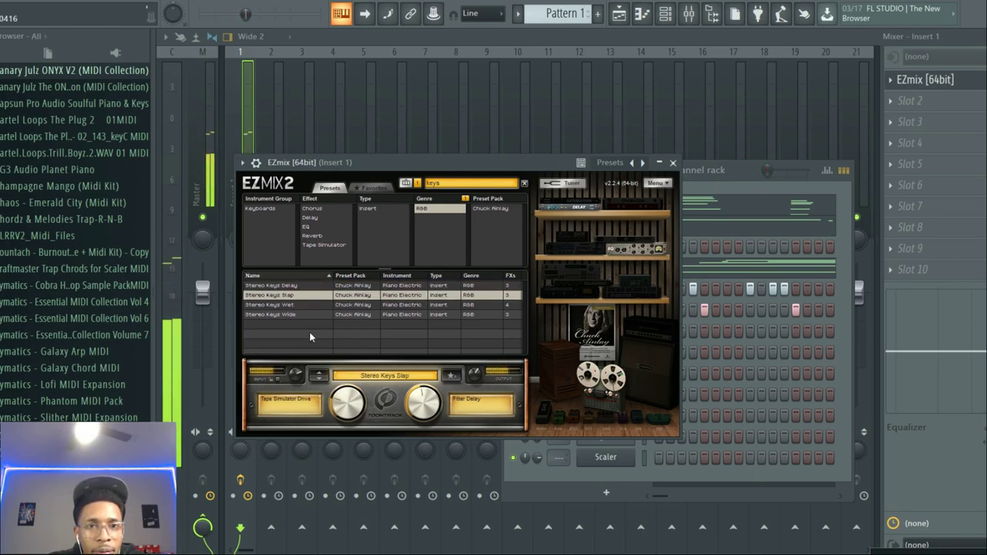
pyautogui.click(270, 304)
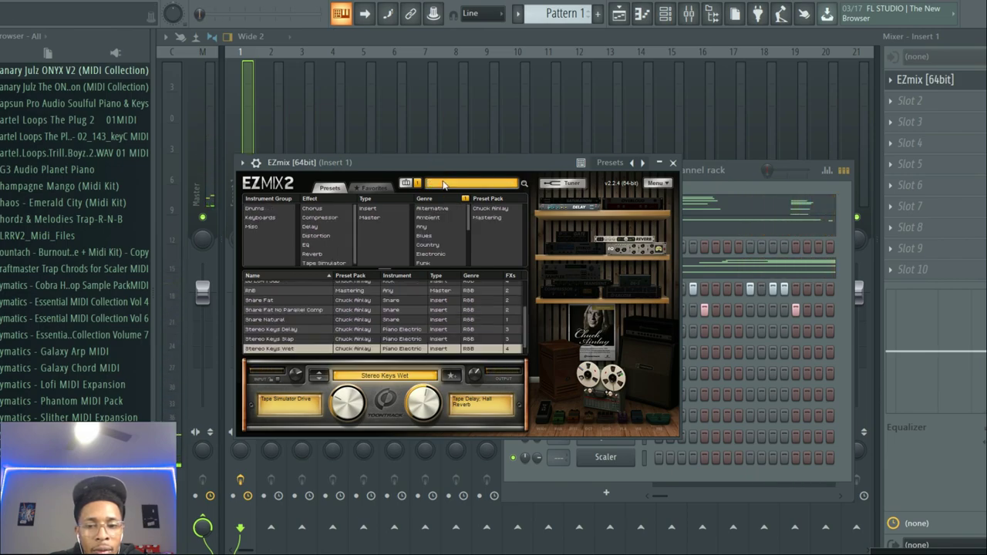
# Step: Audition blues guitar presets Bonafied Ambient and Dark Mild Fuzz, settling on Bottleneck Roar
pyautogui.write('pian')
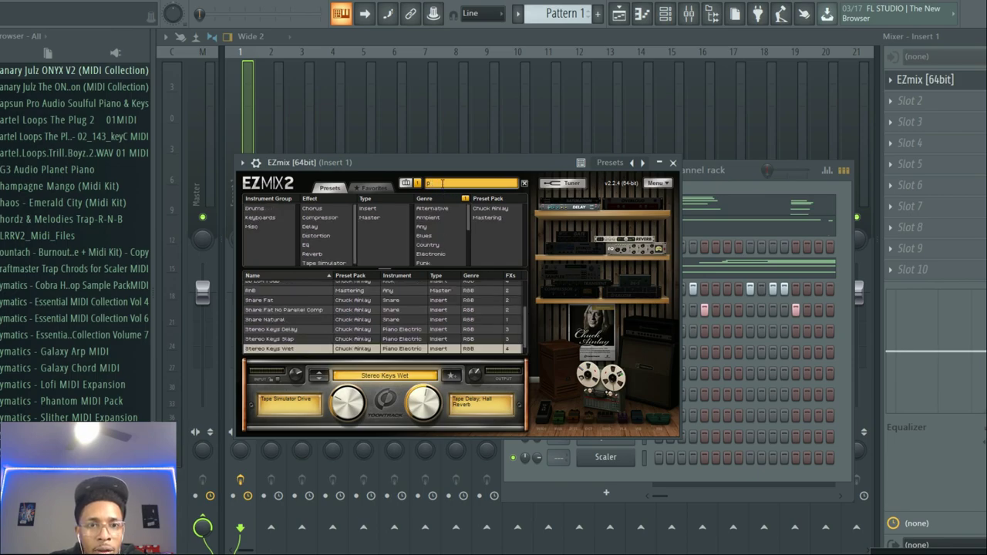
pyautogui.click(254, 208)
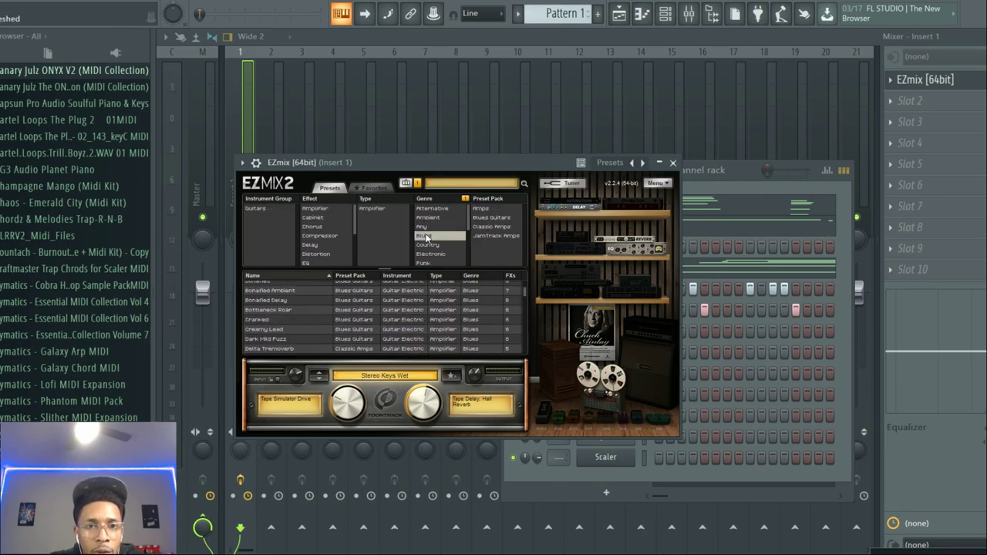
pyautogui.click(270, 290)
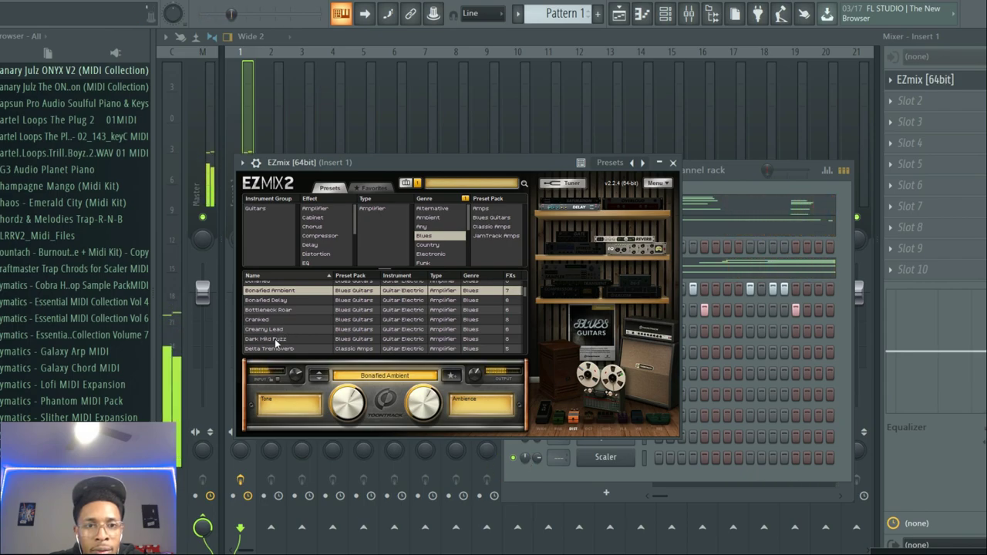
pyautogui.click(265, 339)
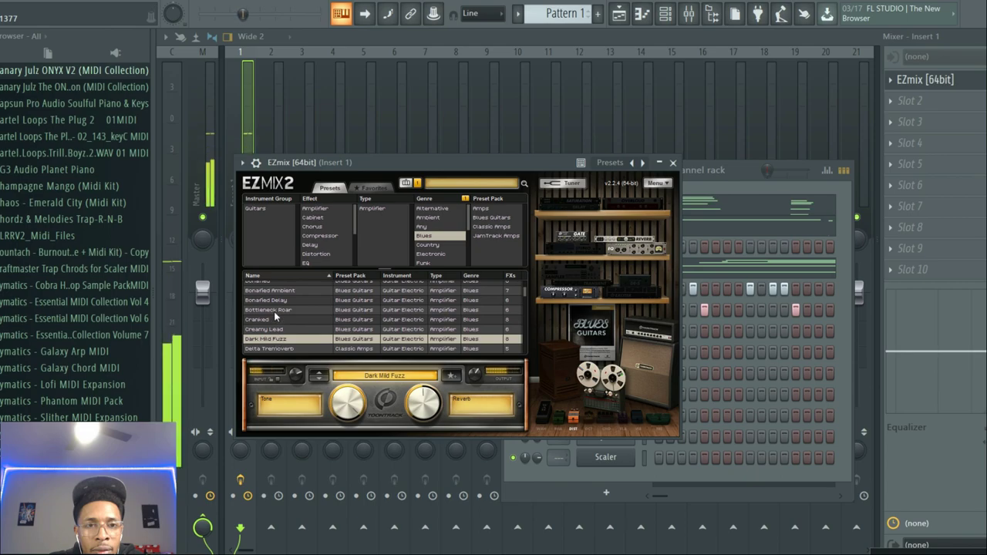
pyautogui.click(268, 310)
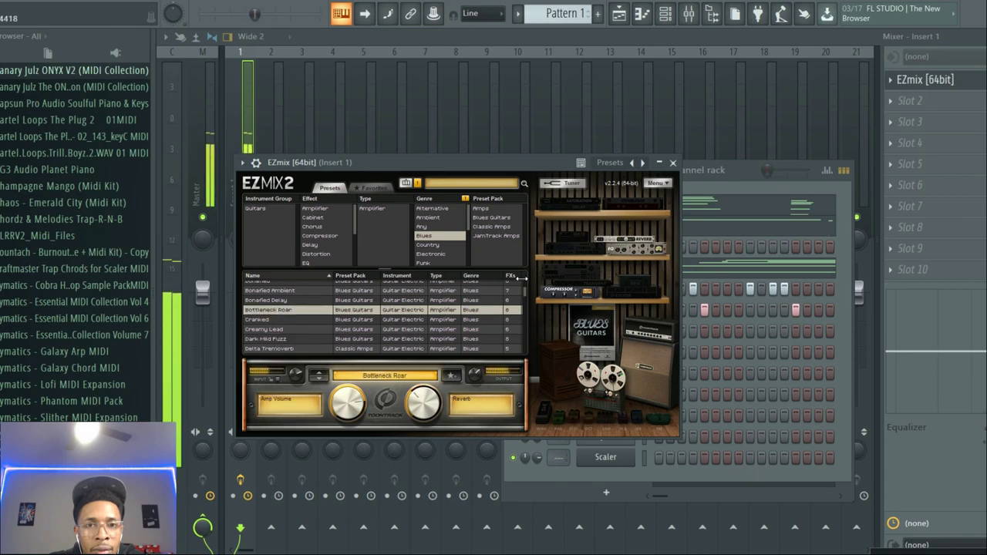
pyautogui.scroll(-3)
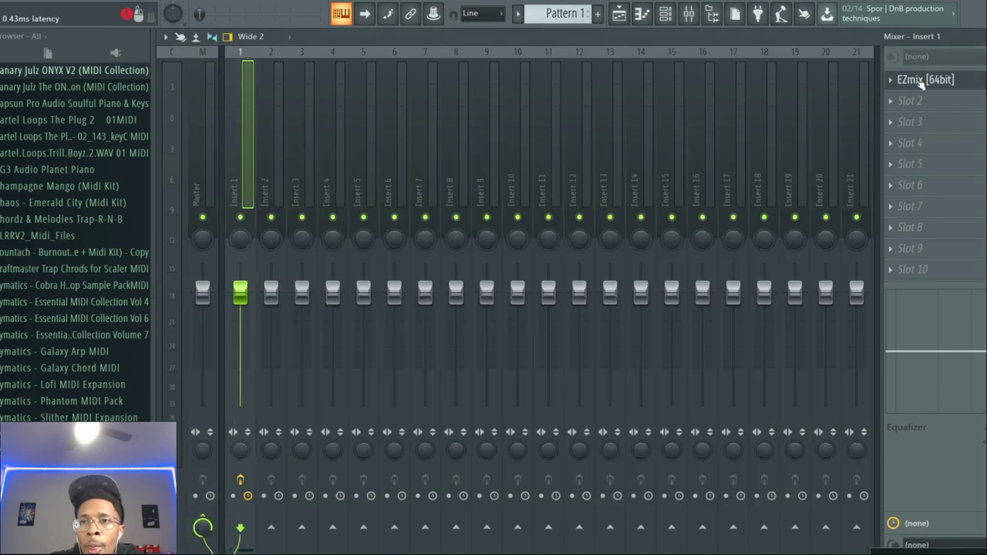
# Step: Bring up EZbass from the channel rack and adjust its output volume slider
pyautogui.click(925, 79)
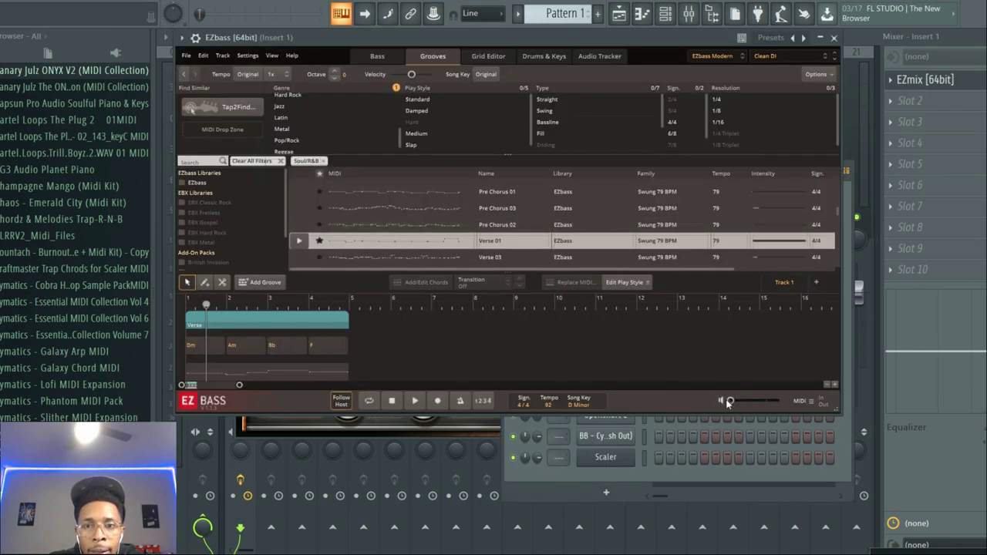
pyautogui.moveTo(729, 400); pyautogui.dragTo(764, 400)
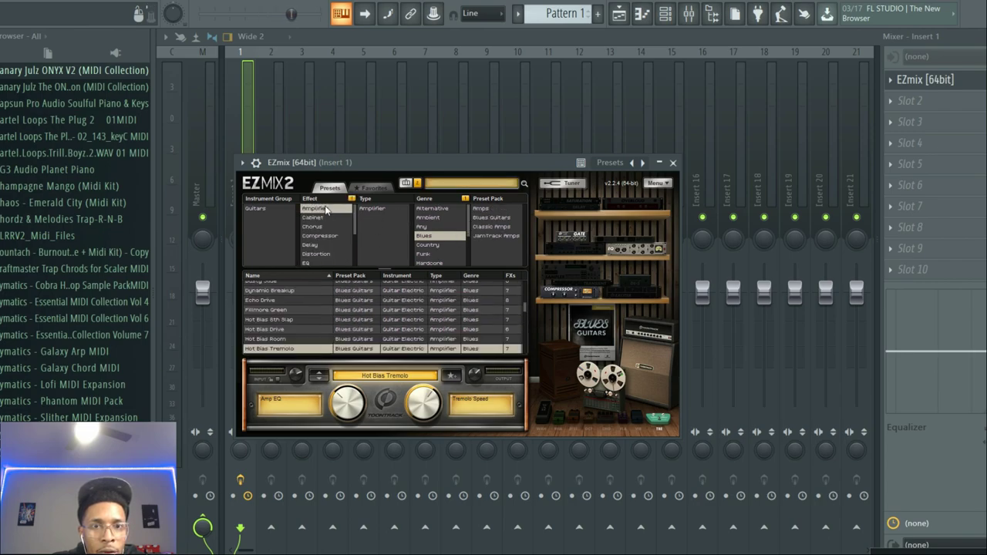
# Step: Try the funk preset Strat Funk Spring, then the country guitar presets, ending on Jazzy 335
pyautogui.click(423, 254)
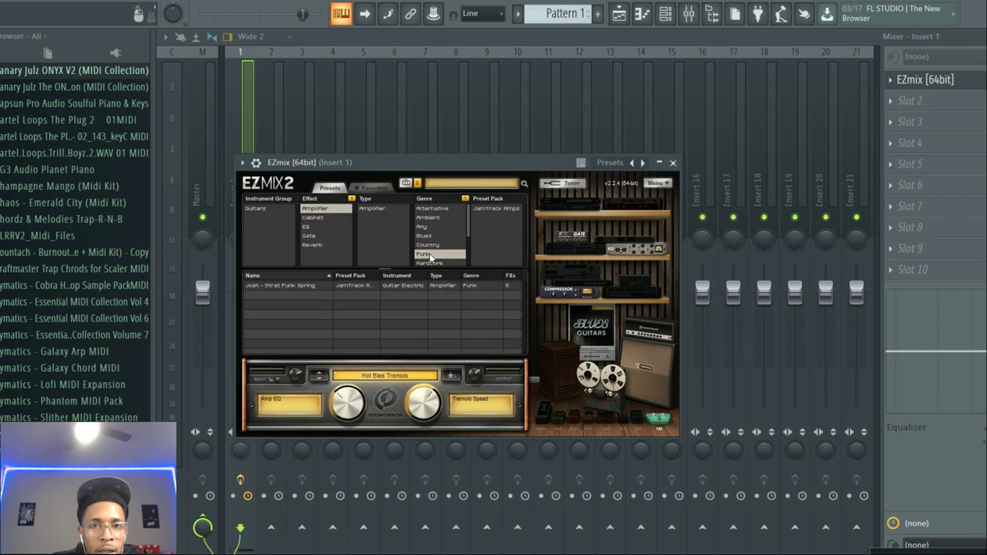
pyautogui.click(308, 286)
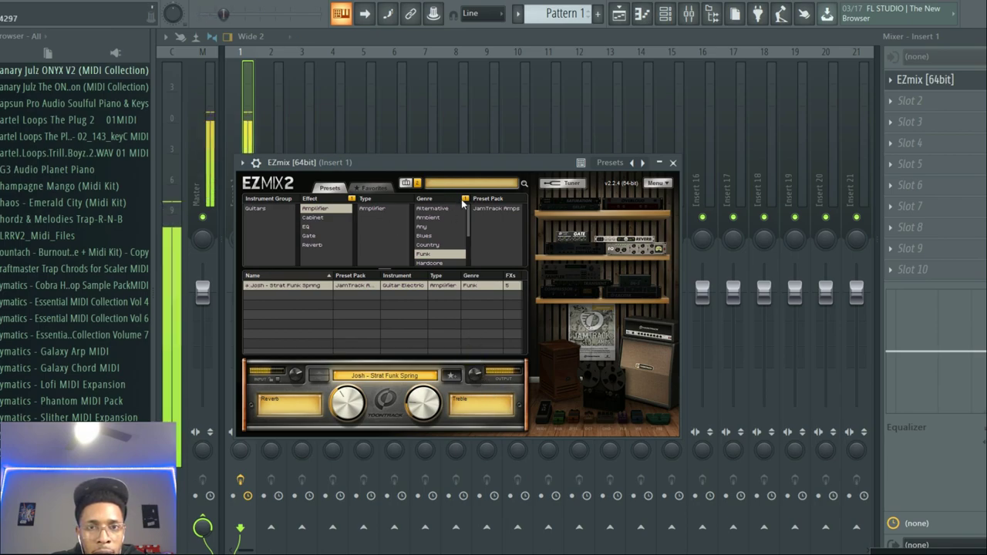
pyautogui.click(428, 244)
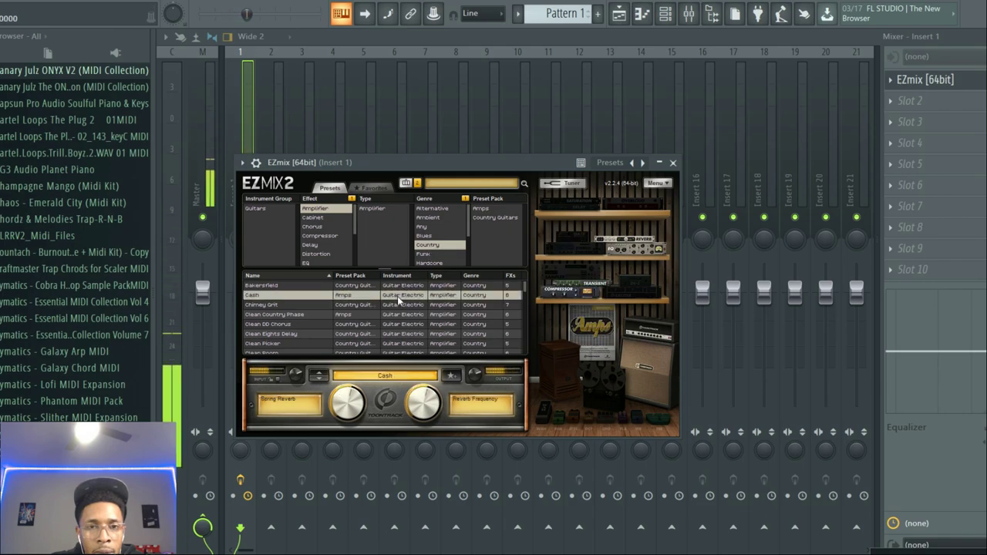
pyautogui.scroll(-3)
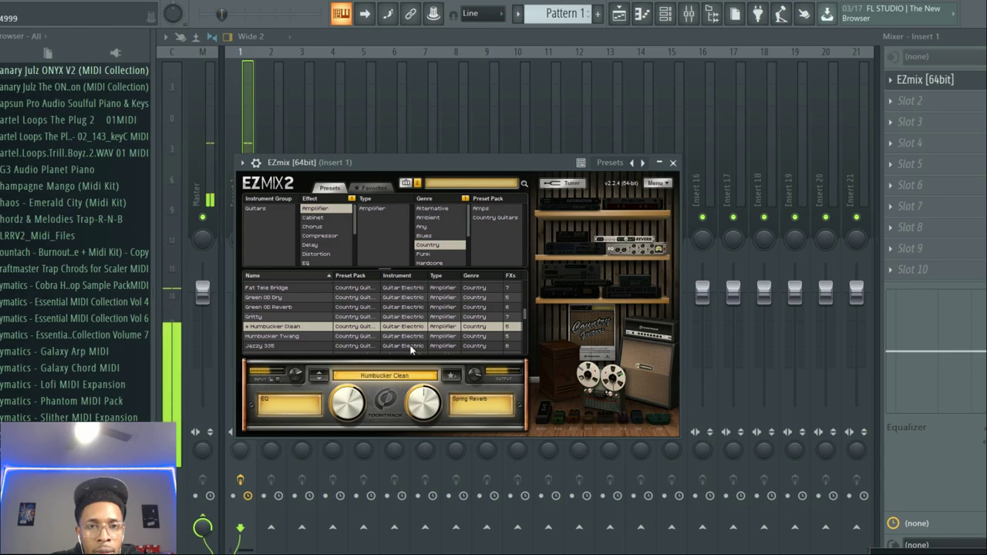
pyautogui.click(260, 346)
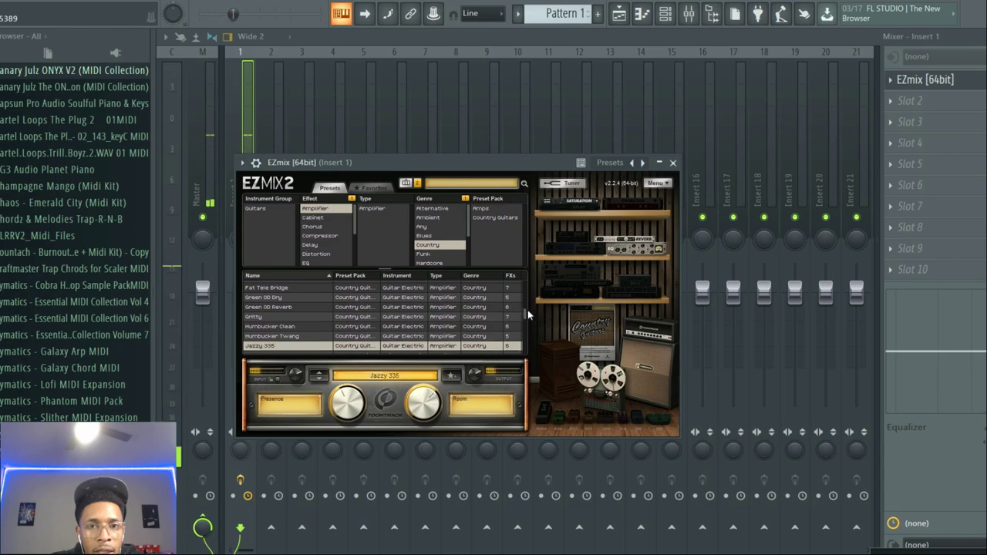
pyautogui.scroll(-3)
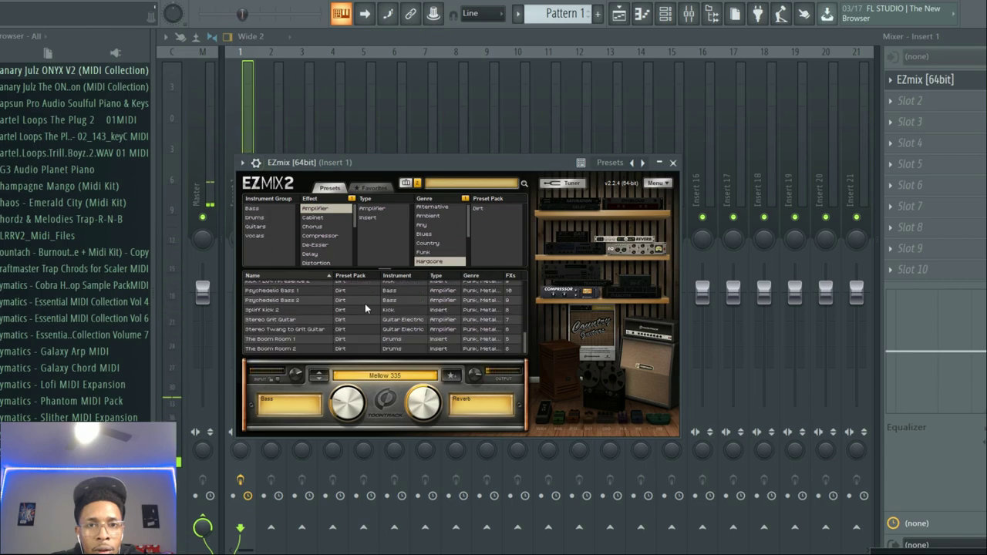
# Step: Try Psychedelic Bass 2, then load the Dirt-pack Stereo Grit Guitar preset
pyautogui.click(293, 300)
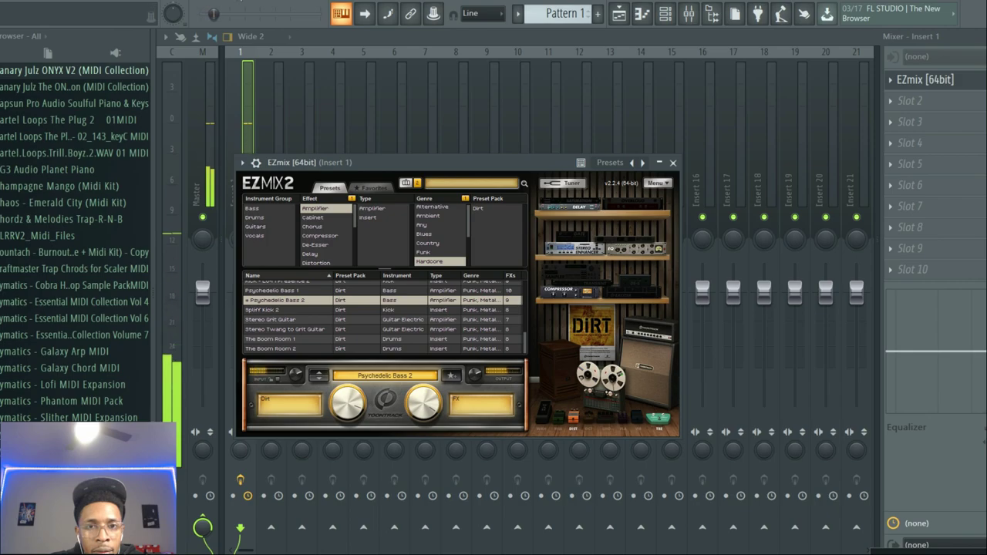
pyautogui.click(263, 309)
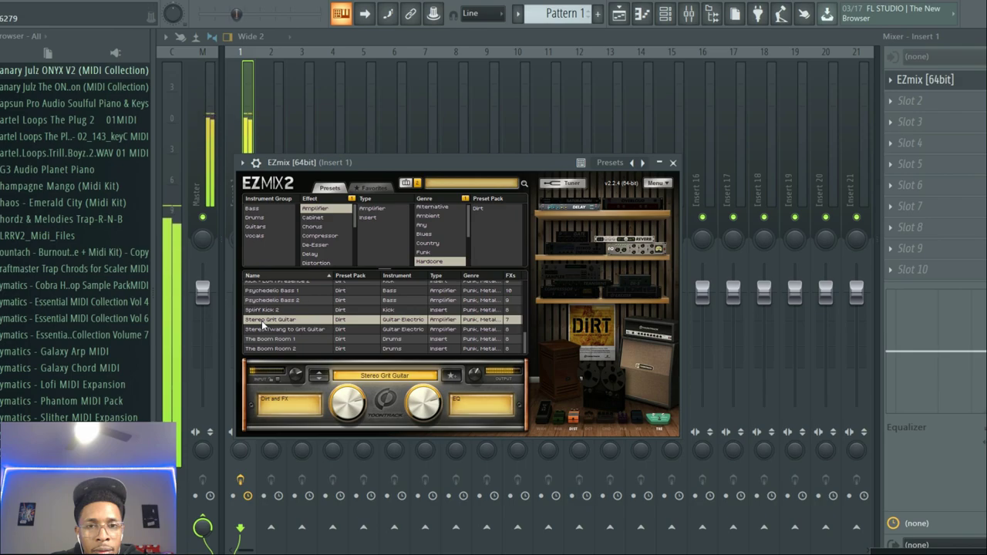
pyautogui.moveTo(444, 234)
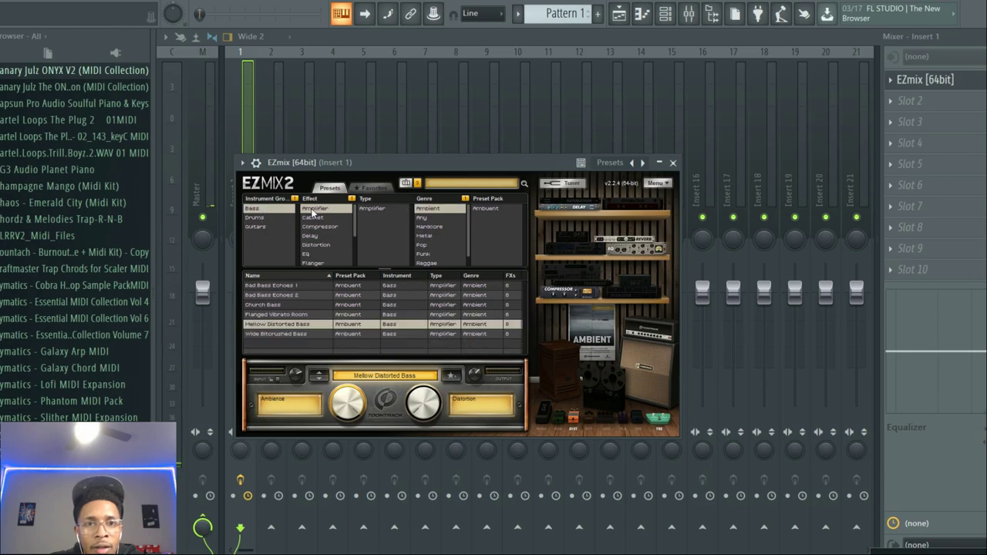
# Step: Set the preset browser genre to Any and filter by Misc, then Brass
pyautogui.click(252, 208)
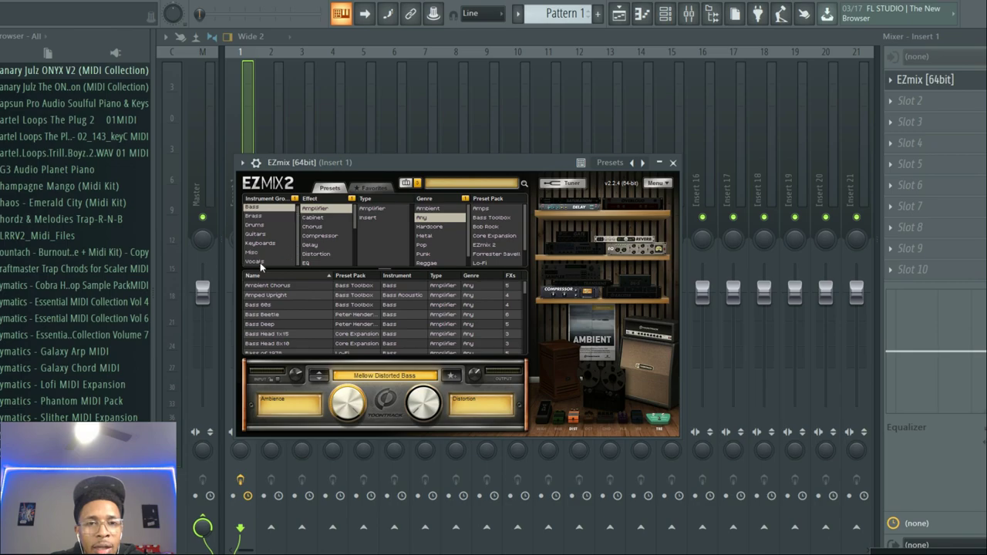
pyautogui.moveTo(259, 266)
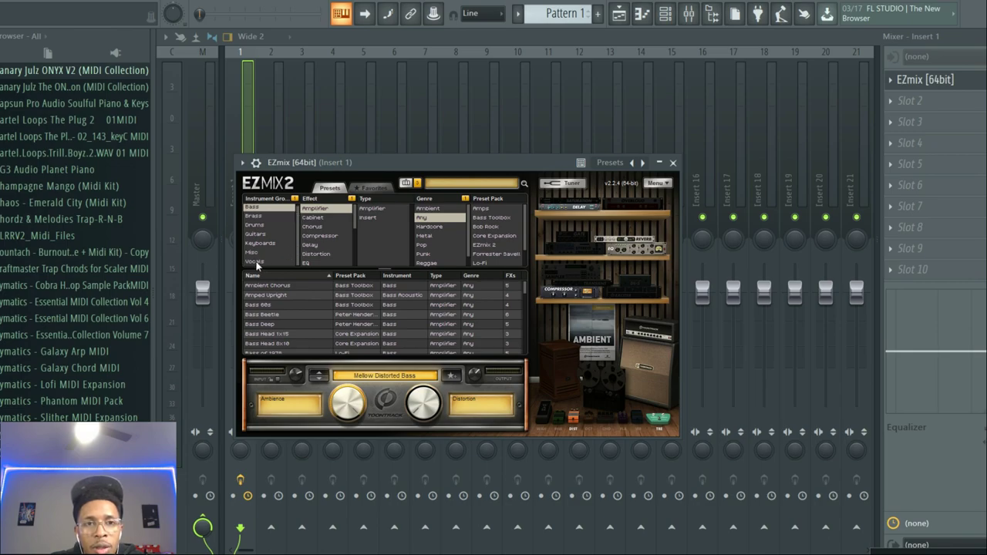
pyautogui.click(253, 252)
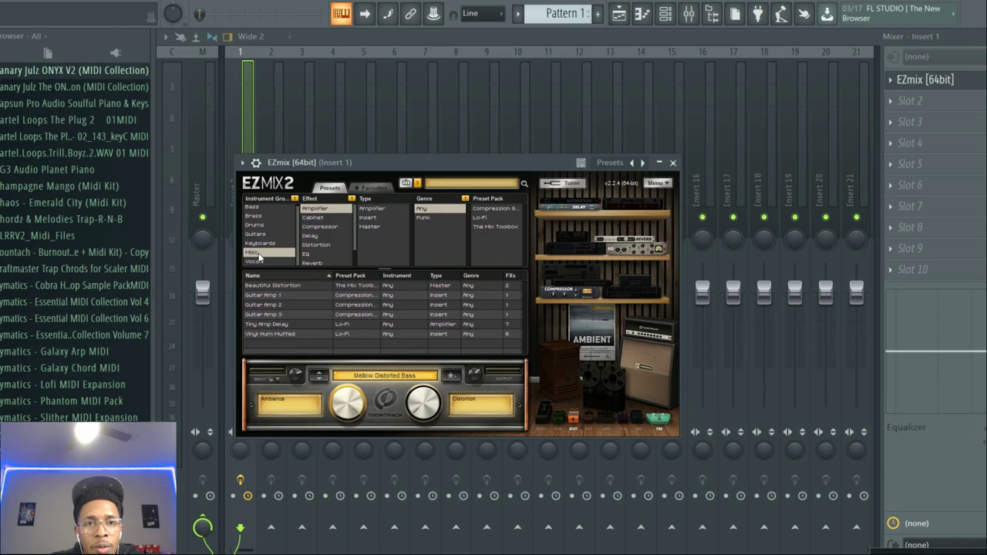
pyautogui.moveTo(248, 215)
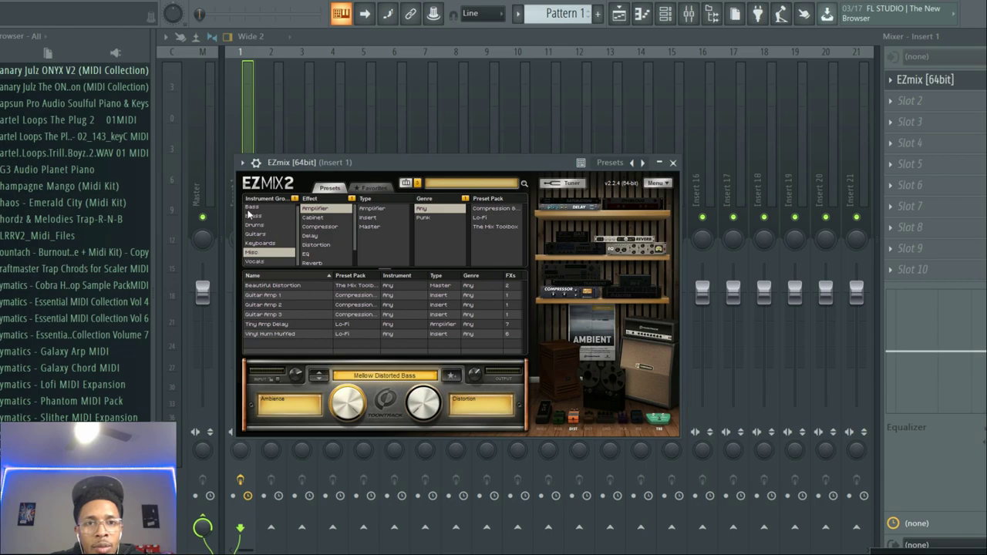
pyautogui.click(253, 216)
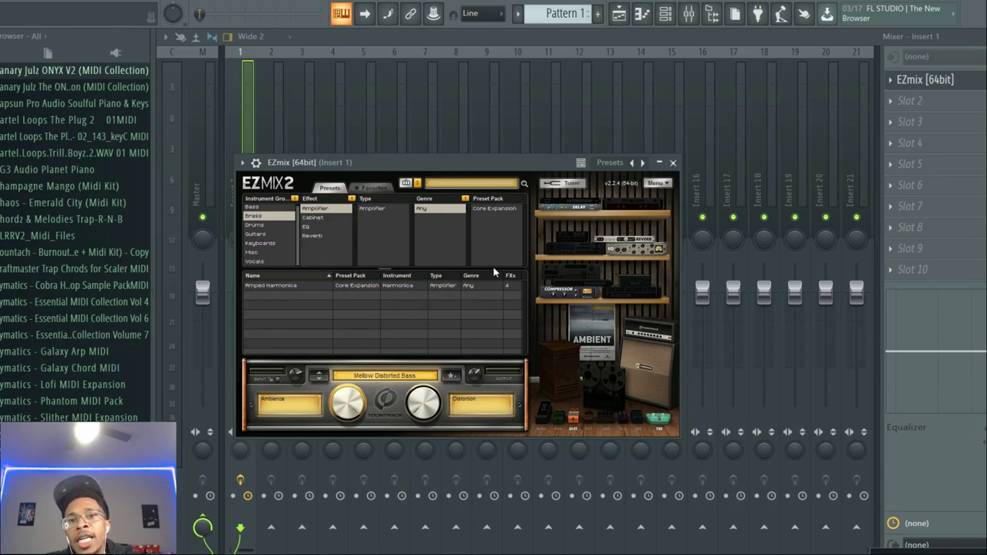
pyautogui.moveTo(457, 287)
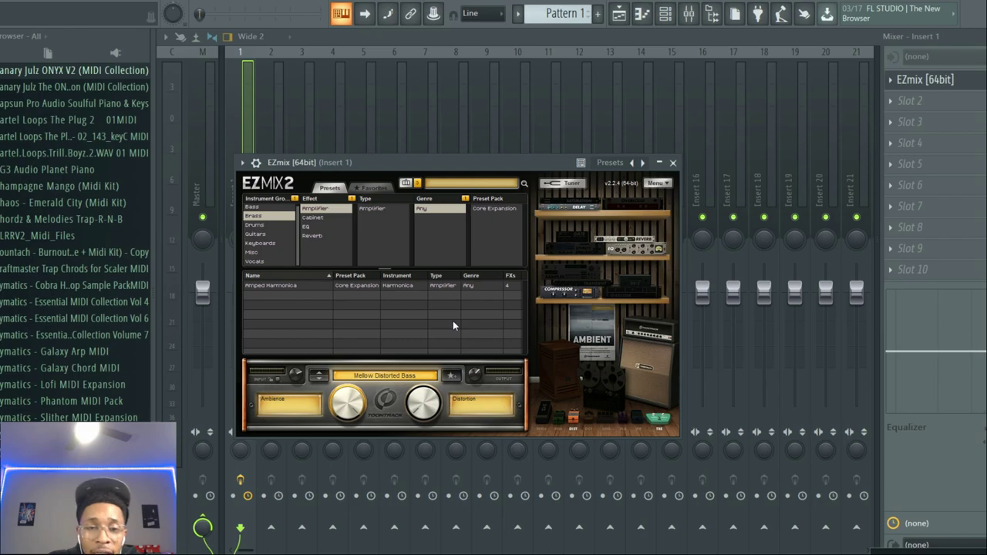
pyautogui.moveTo(704, 466)
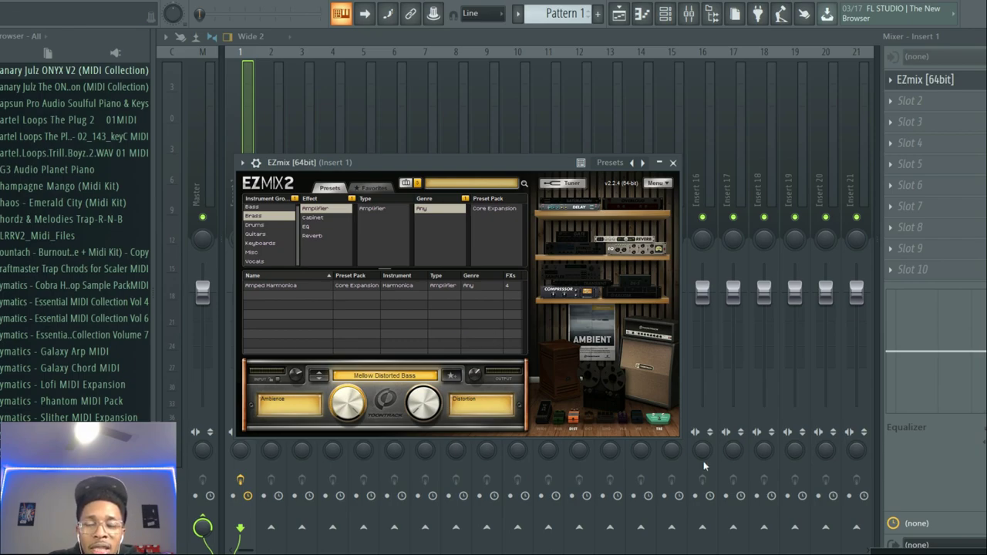